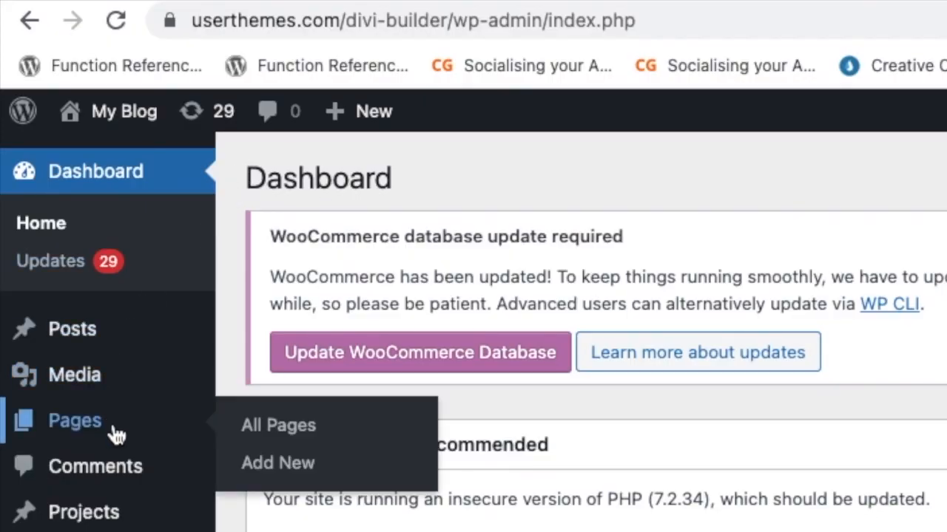
Start a new page via Pages > Add New in the WordPress dashboard.
{"action": "left_click", "coordinate": [278, 462]}
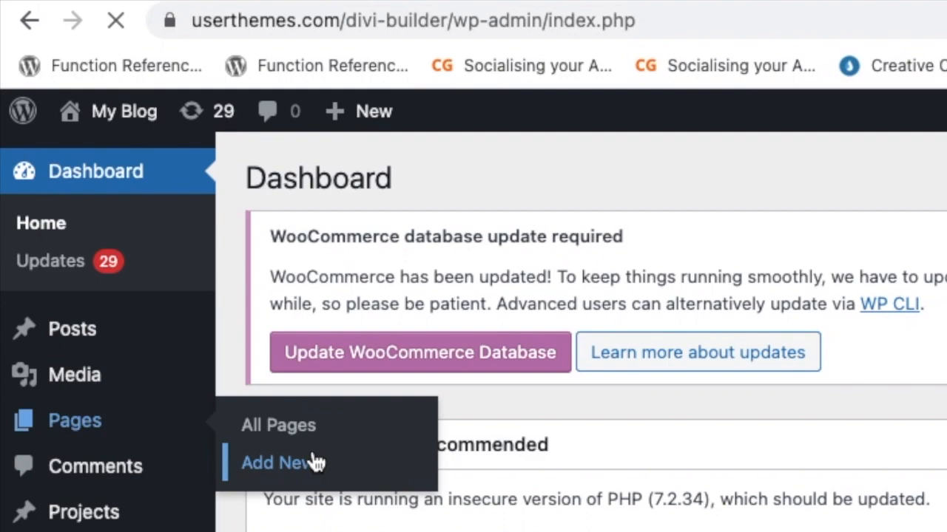
{"action": "left_click", "coordinate": [275, 461]}
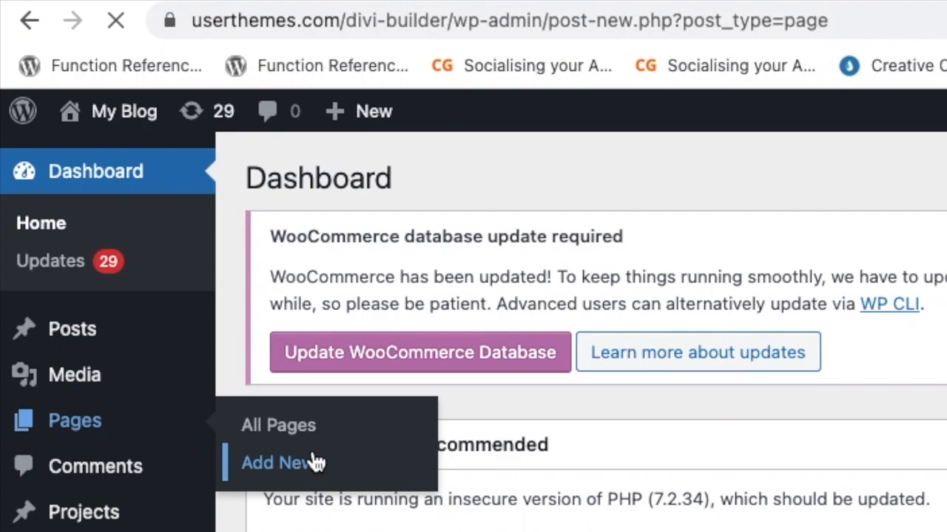
{"action": "left_click", "coordinate": [275, 463]}
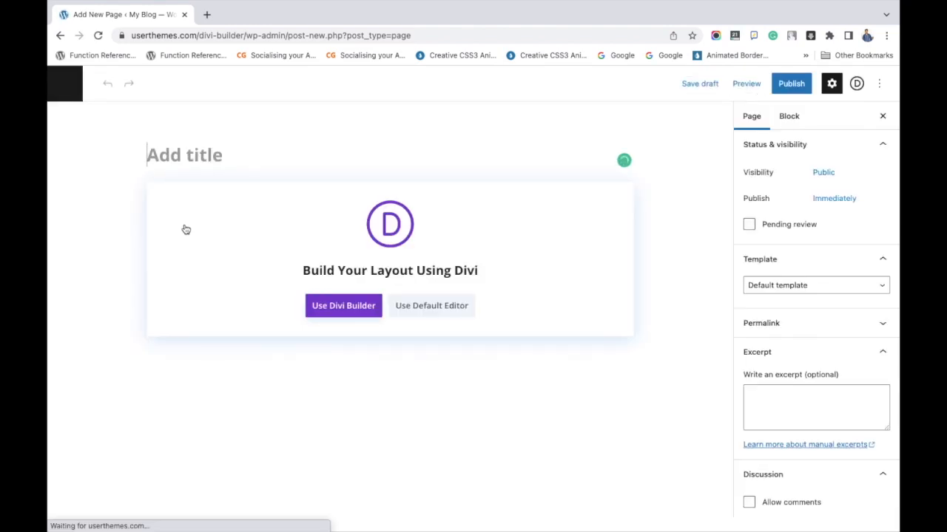
Title the page 'Parallax Effect for Background Image', publish it, and launch the Divi Builder.
{"action": "type", "text": "P"}
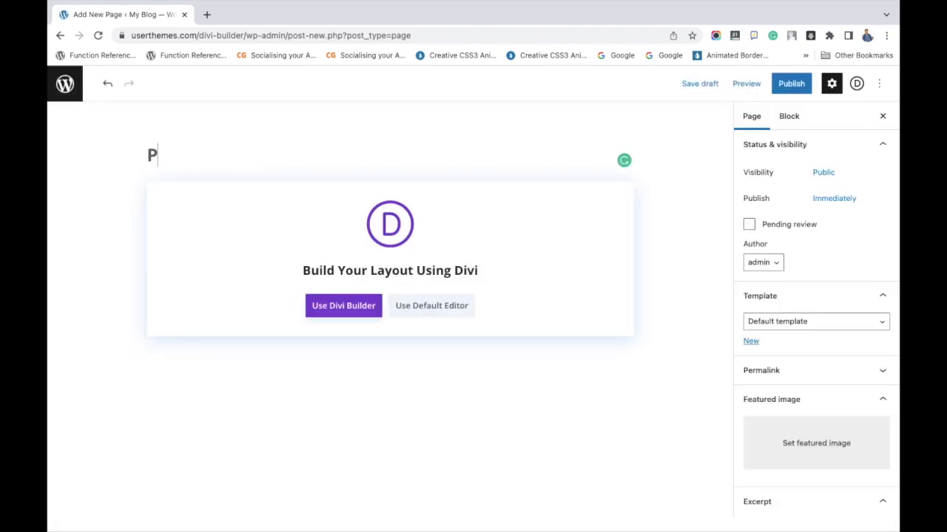
{"action": "type", "text": "arallax Effect for Background Image"}
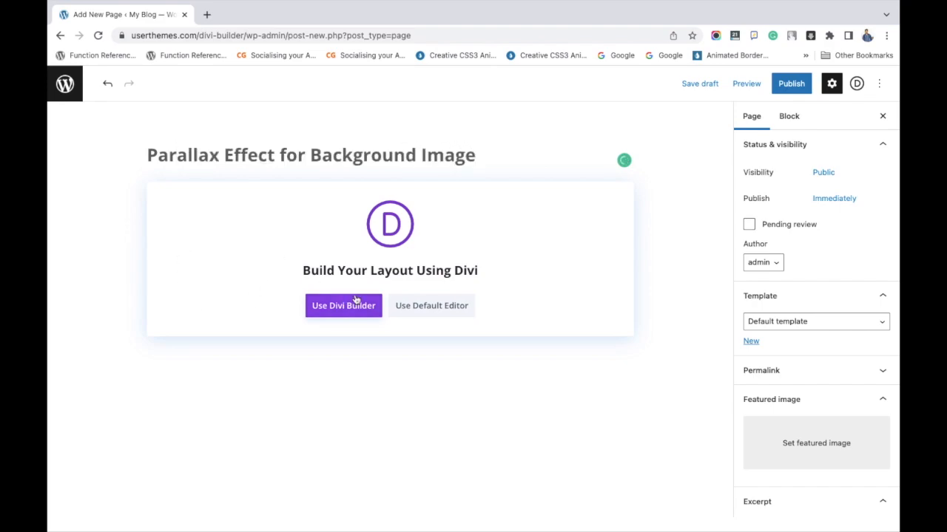
{"action": "left_click", "coordinate": [790, 82]}
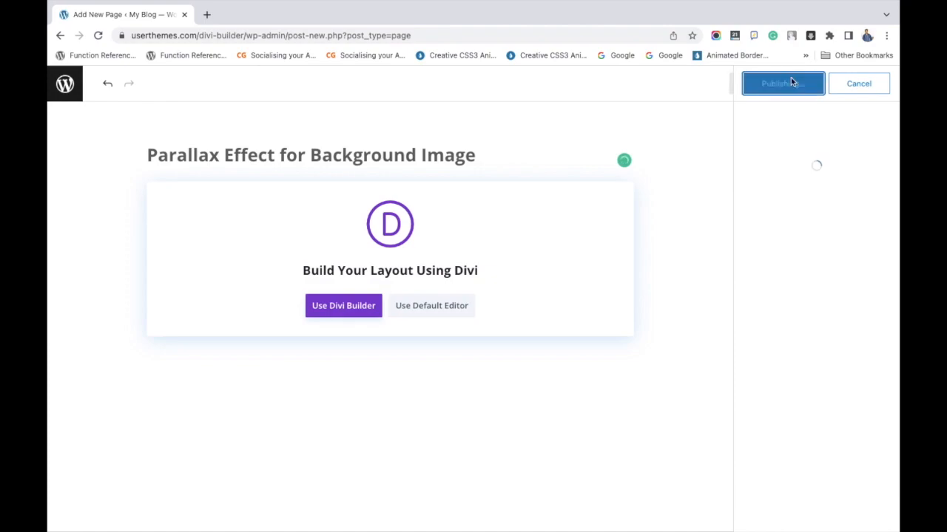
{"action": "left_click", "coordinate": [782, 83]}
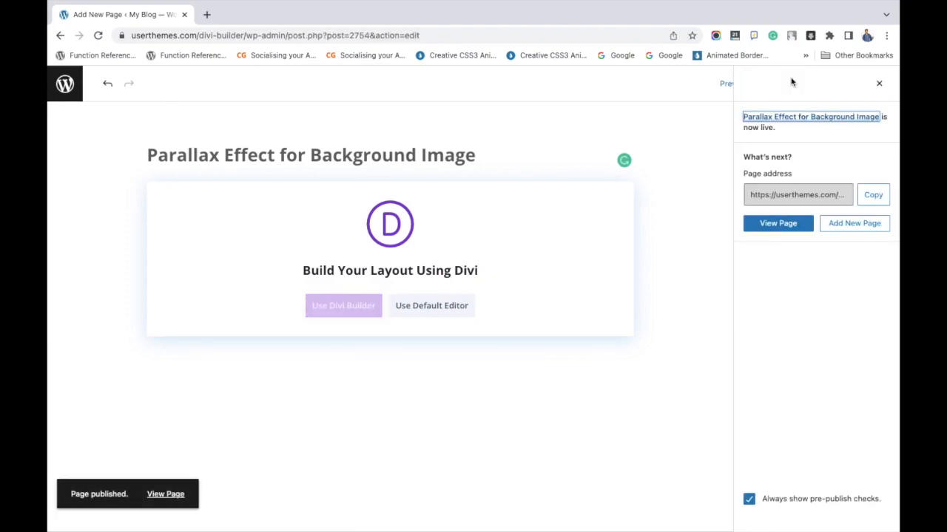
{"action": "mouse_move", "coordinate": [421, 292]}
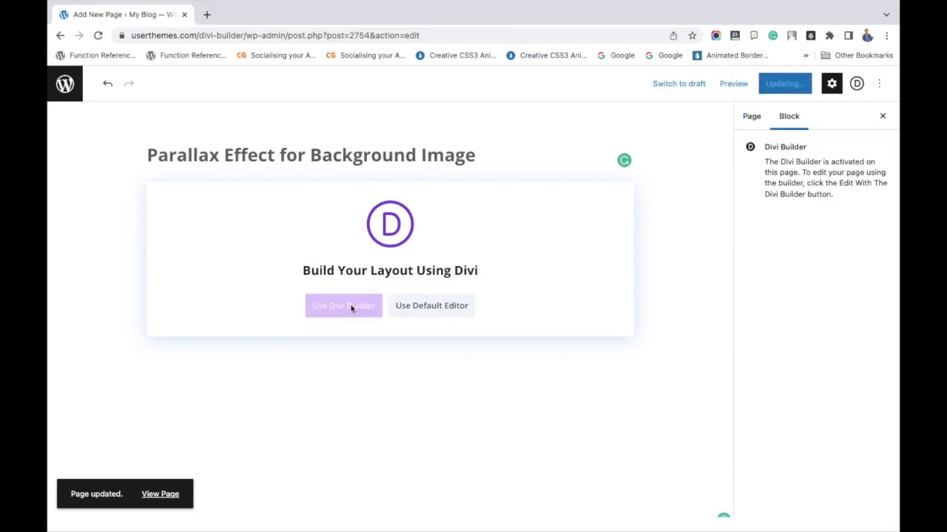
{"action": "left_click", "coordinate": [343, 304]}
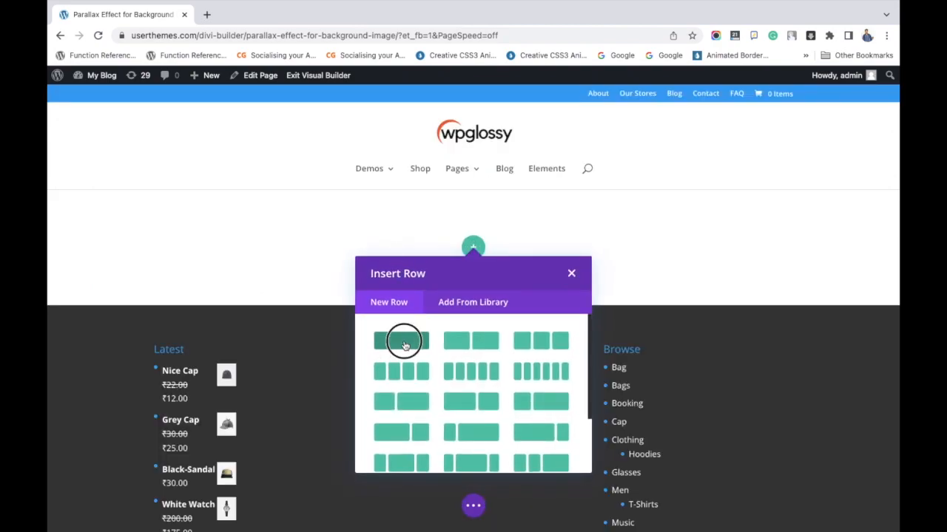
Insert a single-column row and add a Call To Action module to it.
{"action": "left_click", "coordinate": [402, 340]}
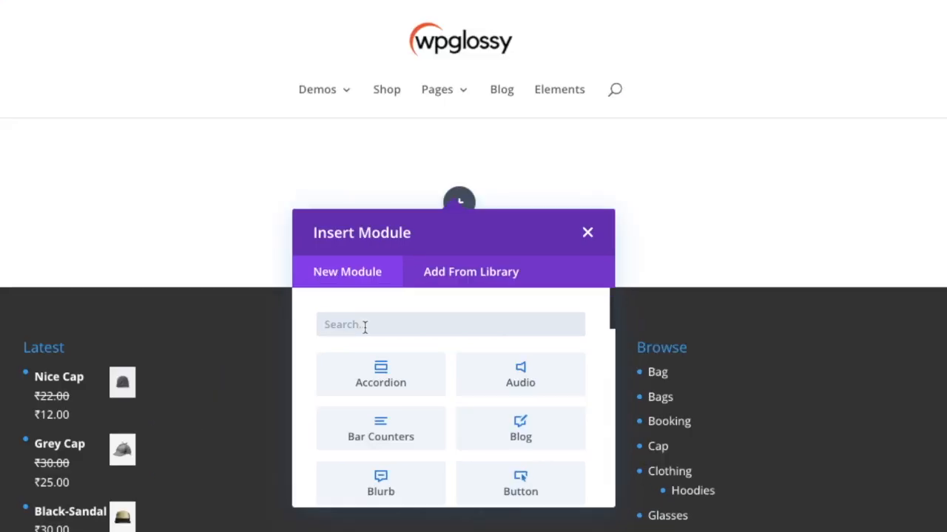
{"action": "type", "text": "call"}
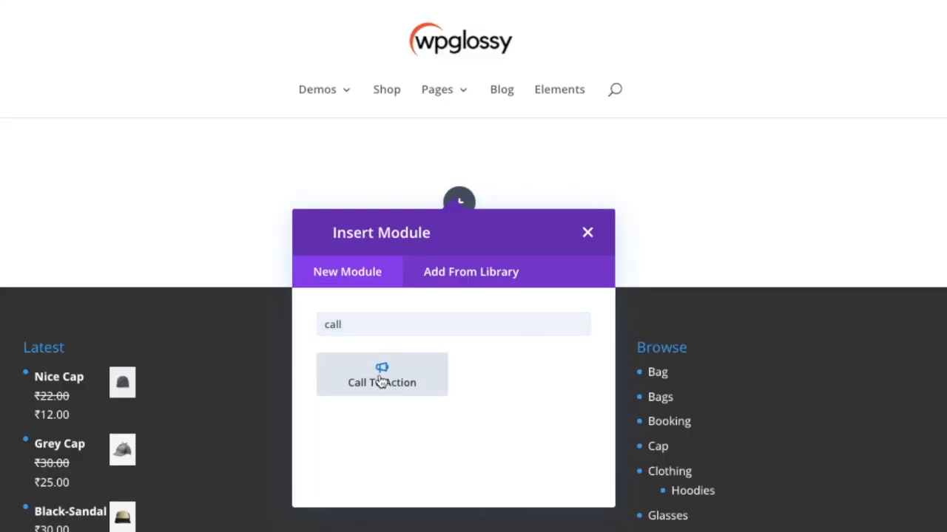
{"action": "left_click", "coordinate": [382, 374]}
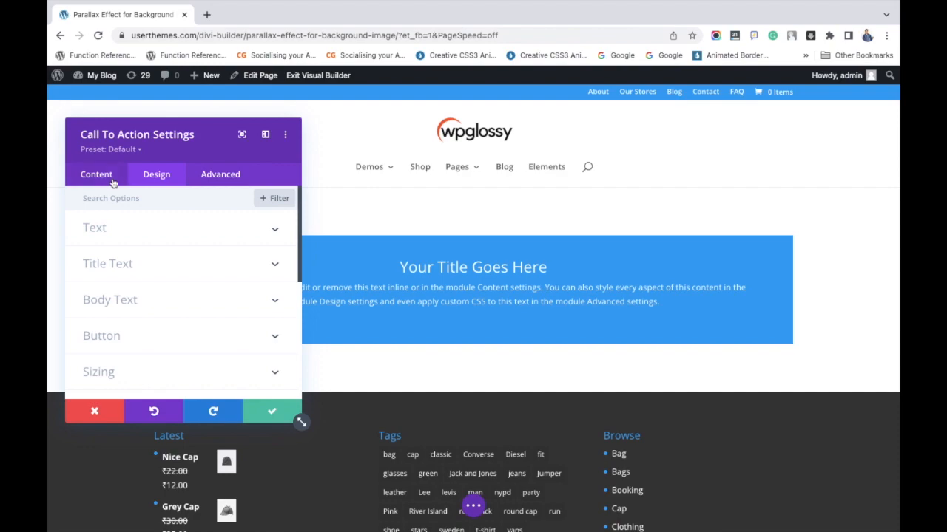
Turn off Use Background Color so the Call To Action loses its blue background.
{"action": "left_click", "coordinate": [157, 174]}
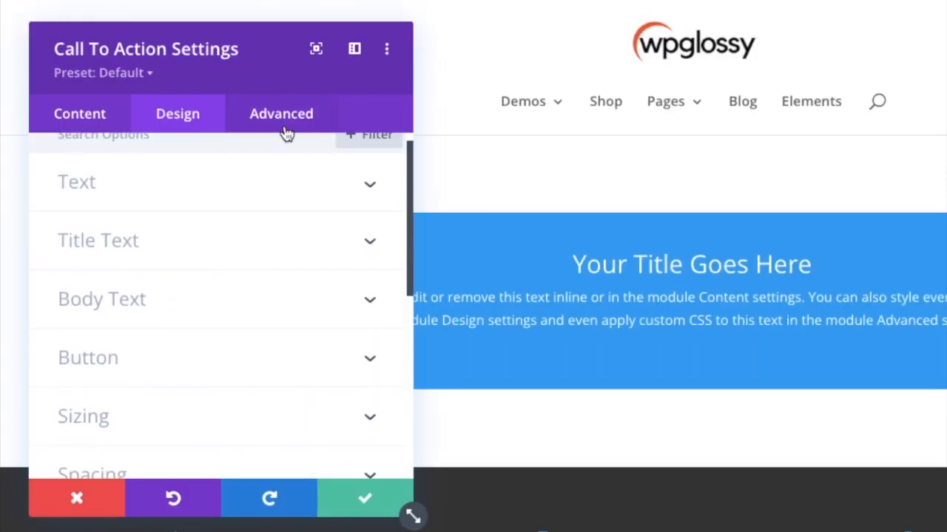
{"action": "left_click", "coordinate": [281, 113]}
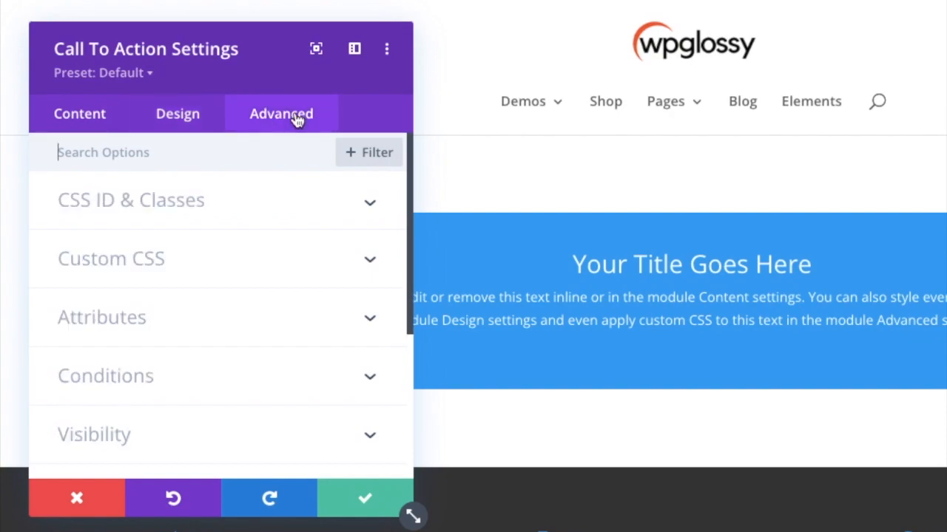
{"action": "left_click", "coordinate": [80, 113]}
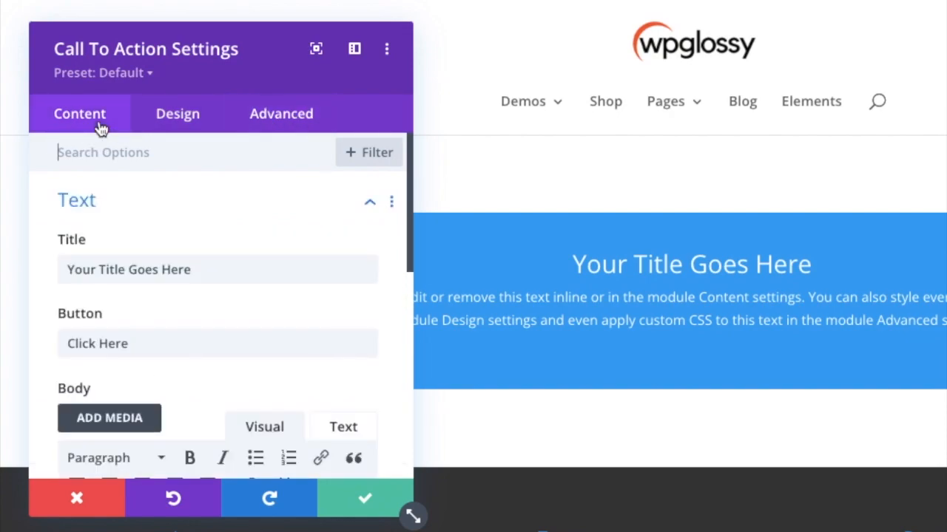
{"action": "scroll", "scroll_direction": "down", "scroll_amount": 3}
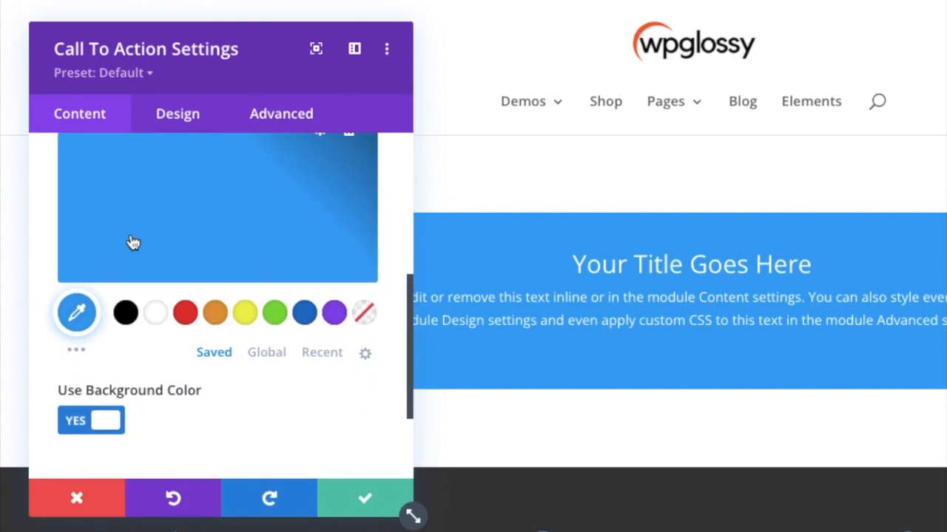
{"action": "left_click", "coordinate": [92, 420]}
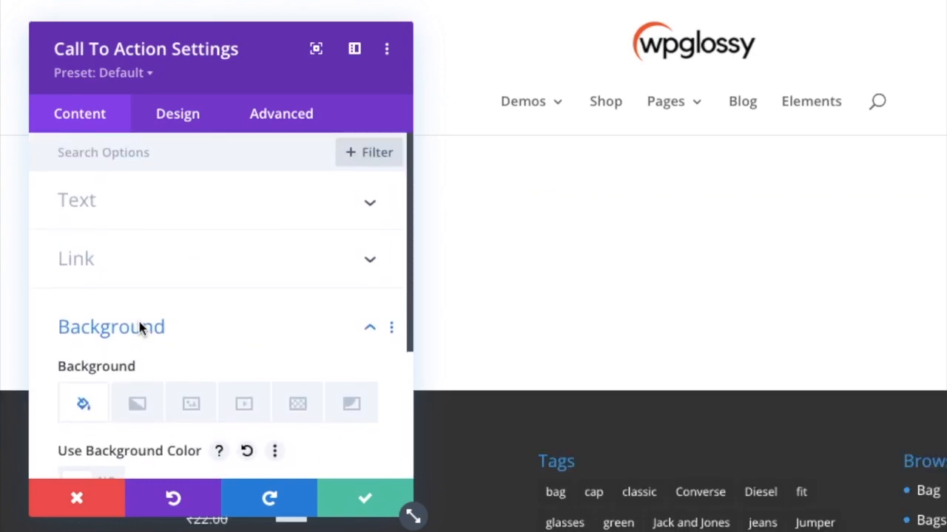
Set the Call To Action title text colour to black in Title Text settings.
{"action": "left_click", "coordinate": [178, 112]}
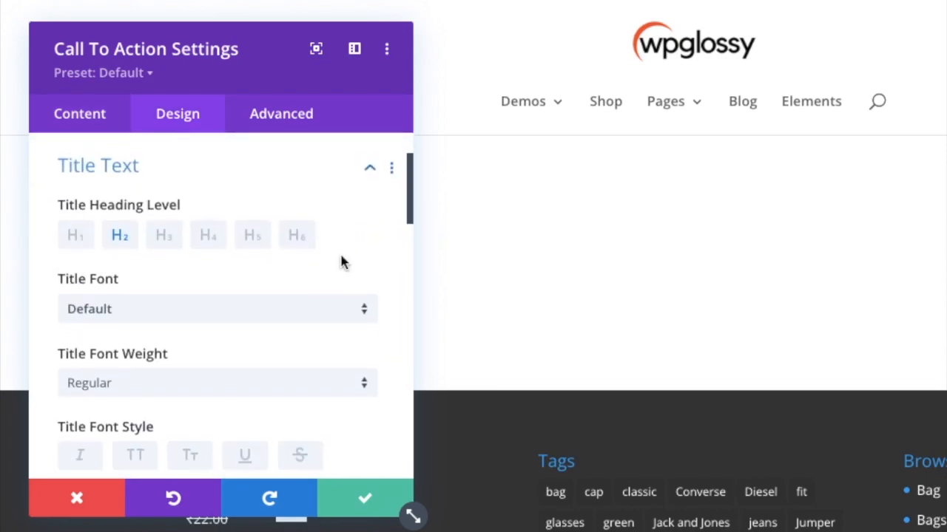
{"action": "scroll", "scroll_direction": "down", "scroll_amount": 3}
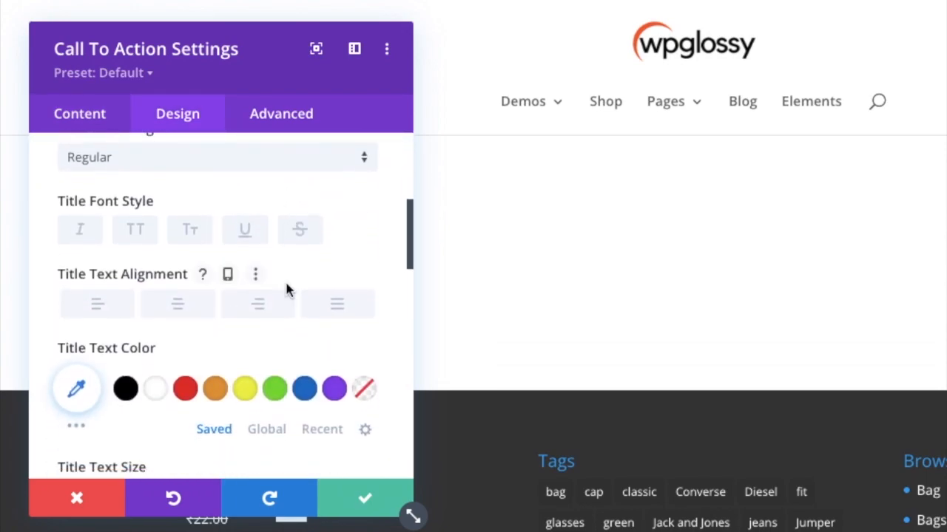
{"action": "left_click", "coordinate": [124, 350]}
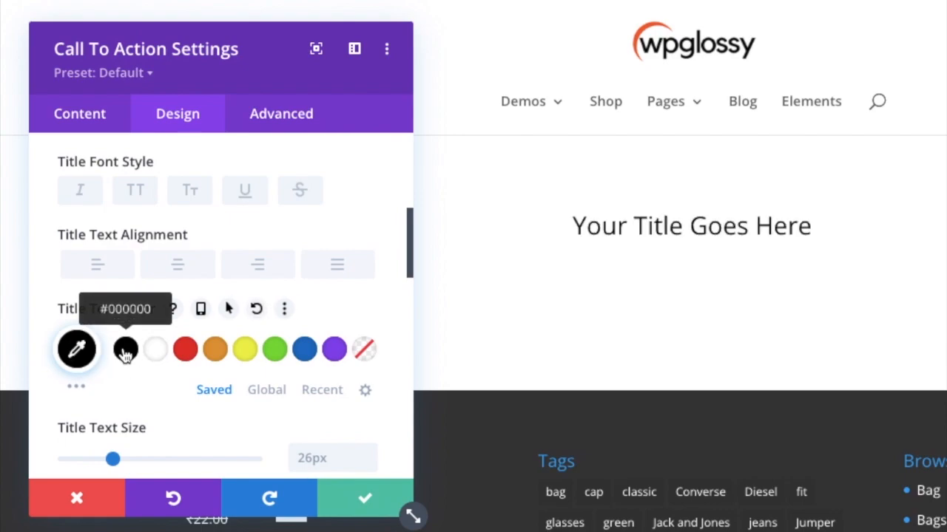
{"action": "scroll", "scroll_direction": "down", "scroll_amount": 3}
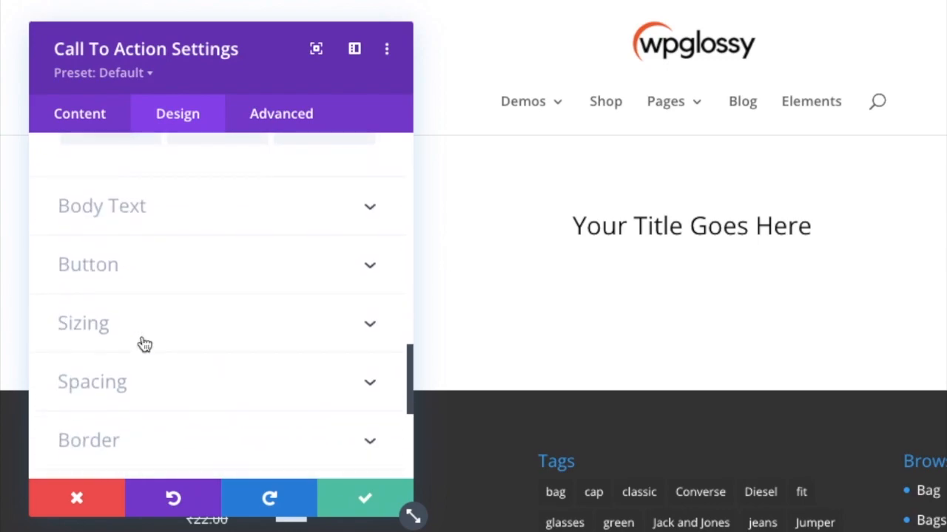
Make the body text black at 18px with 1.7em line height.
{"action": "left_click", "coordinate": [101, 205]}
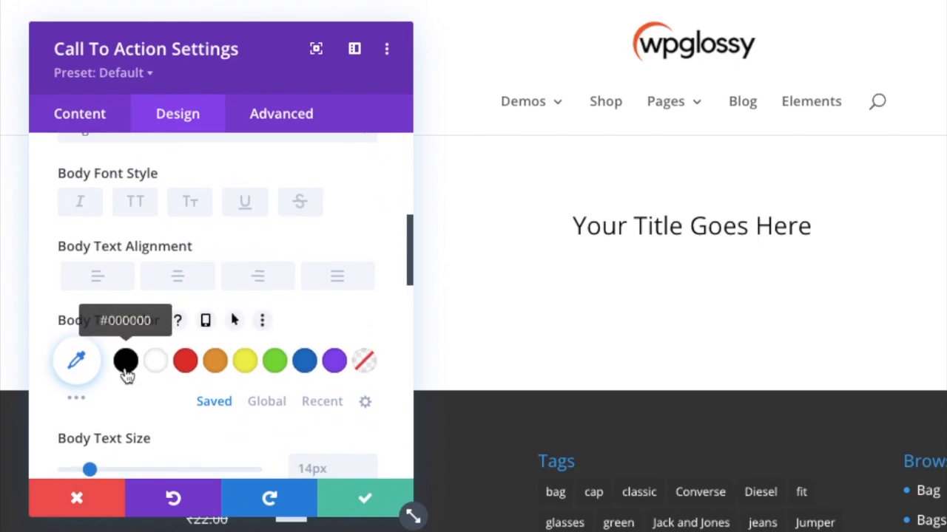
{"action": "left_click", "coordinate": [126, 361]}
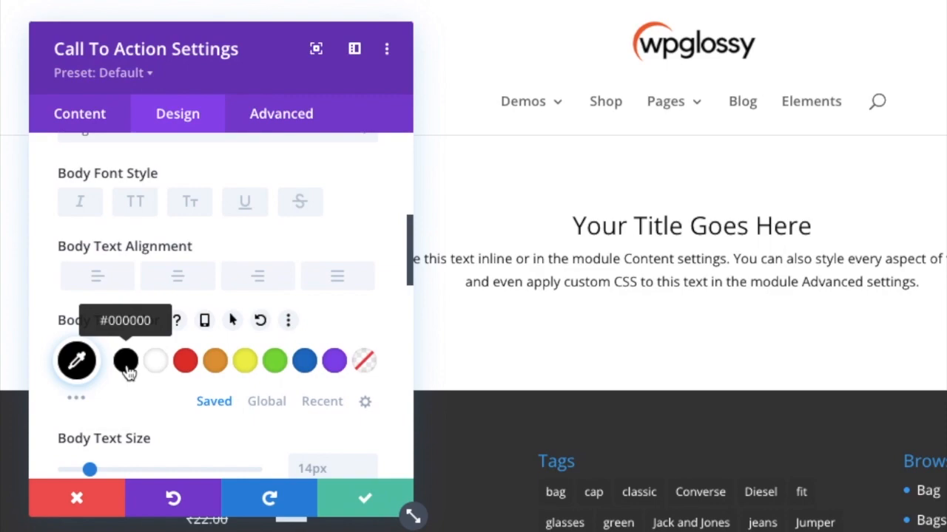
{"action": "scroll", "scroll_direction": "down", "scroll_amount": 3}
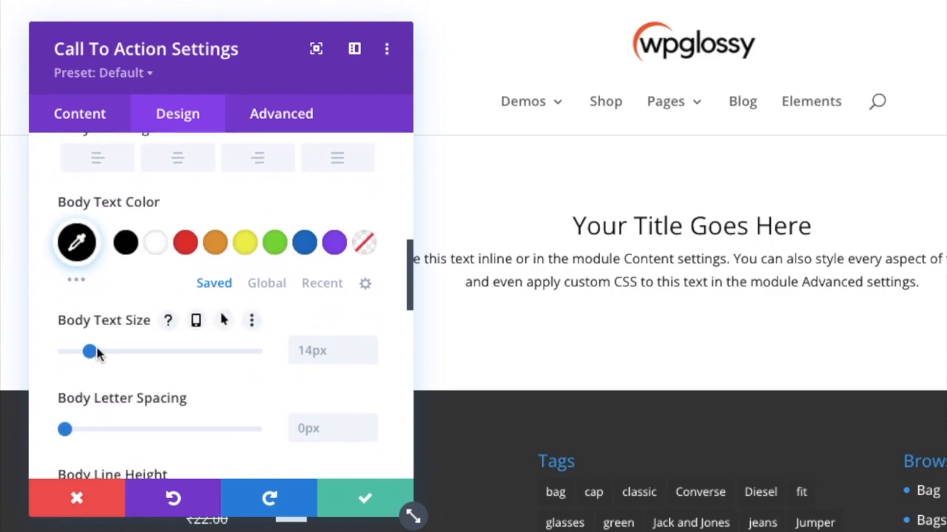
{"action": "left_click_drag", "start_coordinate": [89, 352], "coordinate": [97, 352]}
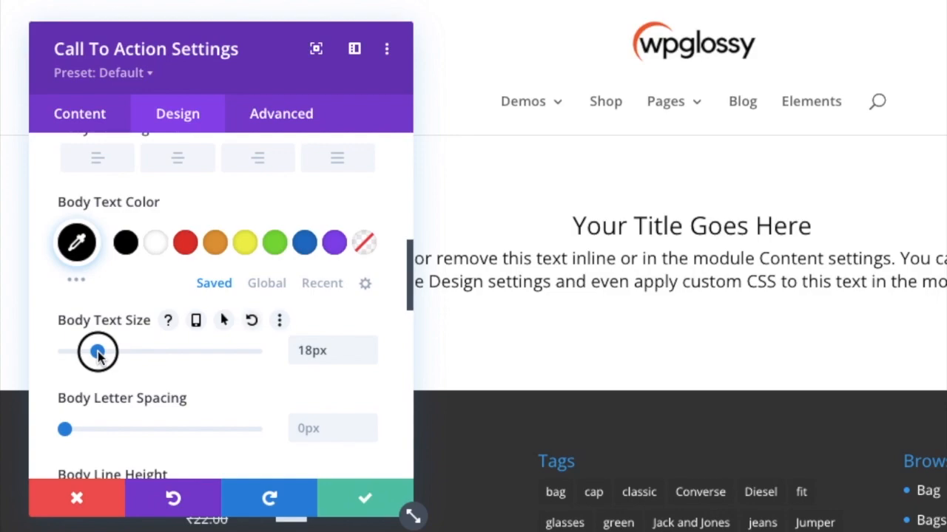
{"action": "scroll", "scroll_direction": "down", "scroll_amount": 3}
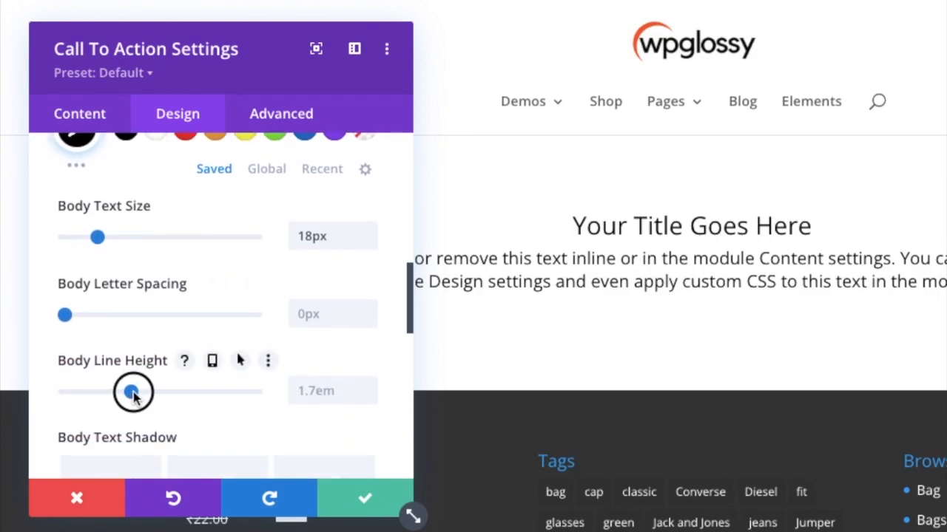
{"action": "left_click_drag", "start_coordinate": [133, 392], "coordinate": [139, 394]}
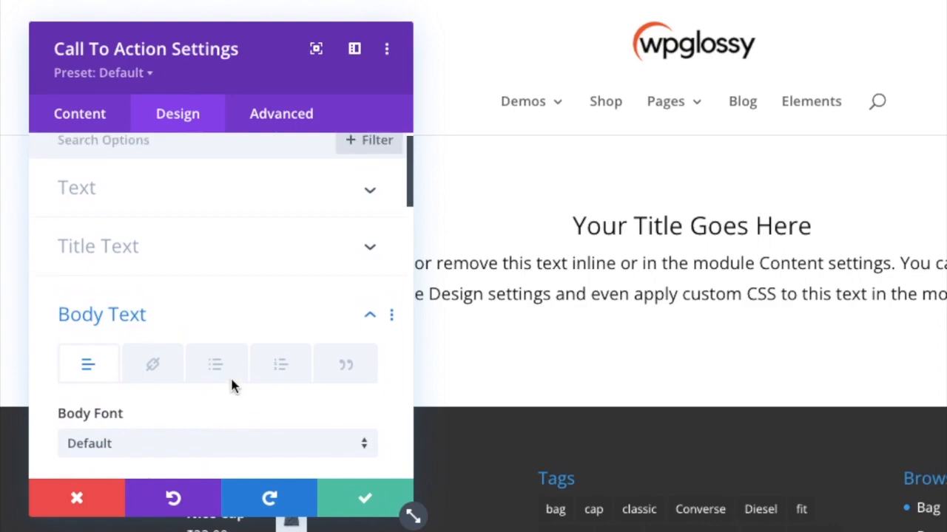
{"action": "left_click", "coordinate": [101, 314]}
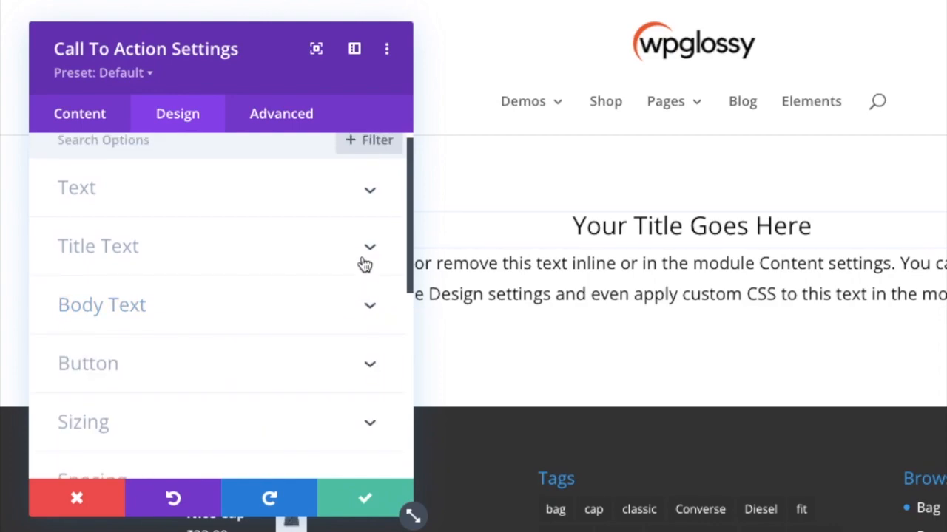
Give the title the Aclonica font at 42px and save the module settings.
{"action": "left_click", "coordinate": [98, 246]}
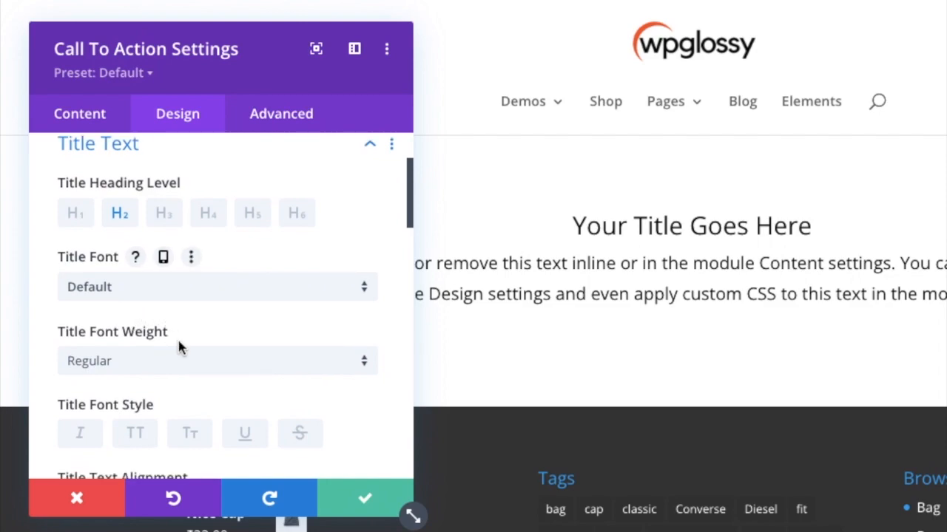
{"action": "left_click", "coordinate": [214, 287]}
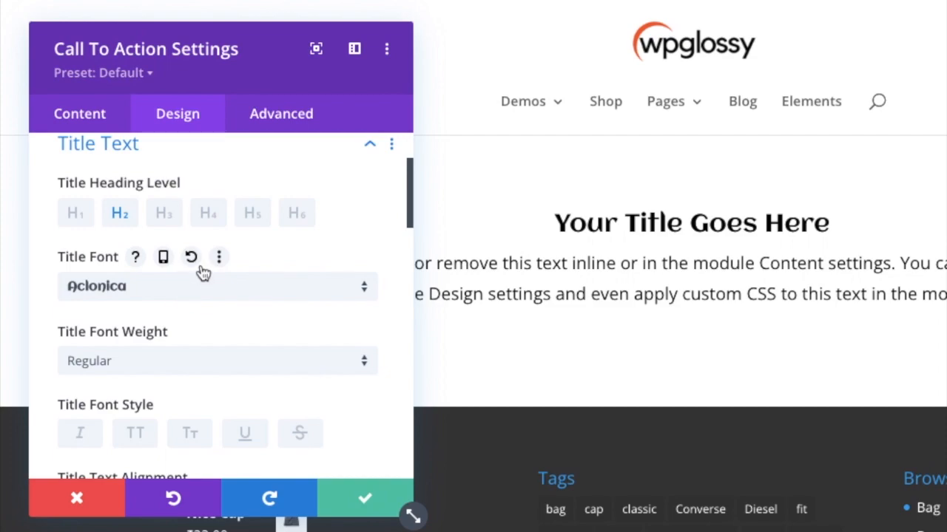
{"action": "scroll", "scroll_direction": "down", "scroll_amount": 3}
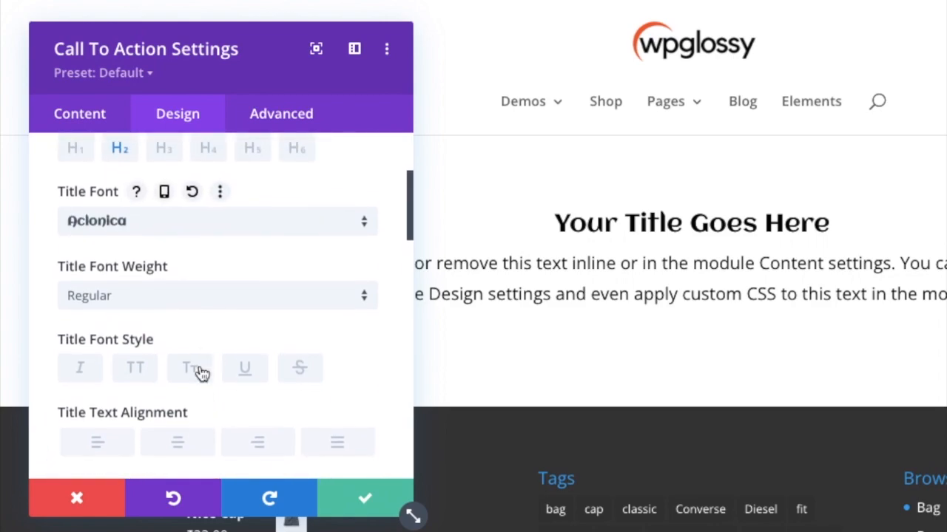
{"action": "scroll", "scroll_direction": "down", "scroll_amount": 3}
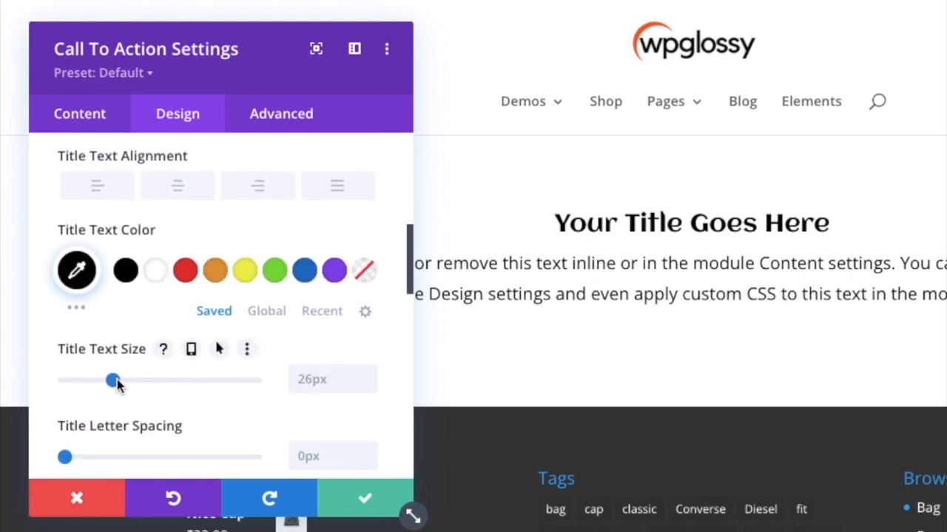
{"action": "left_click_drag", "start_coordinate": [113, 379], "coordinate": [139, 379]}
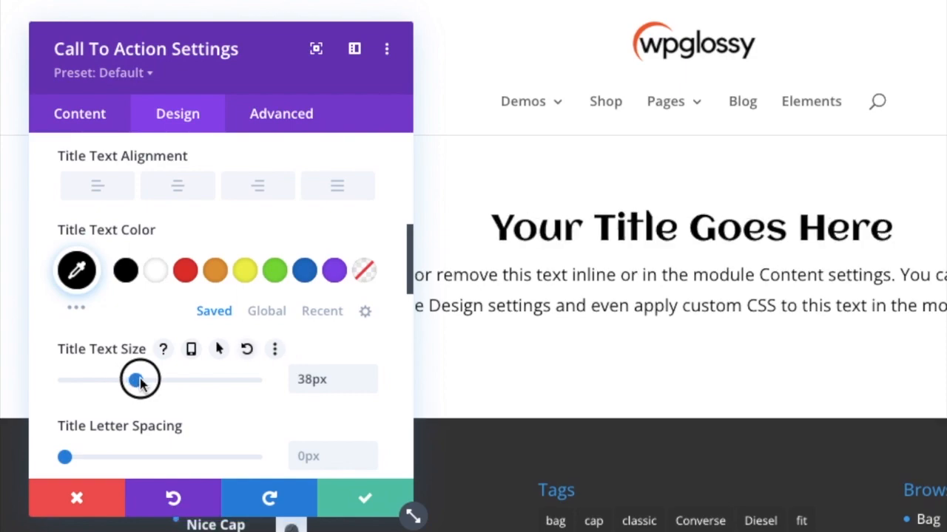
{"action": "left_click_drag", "start_coordinate": [139, 379], "coordinate": [144, 379]}
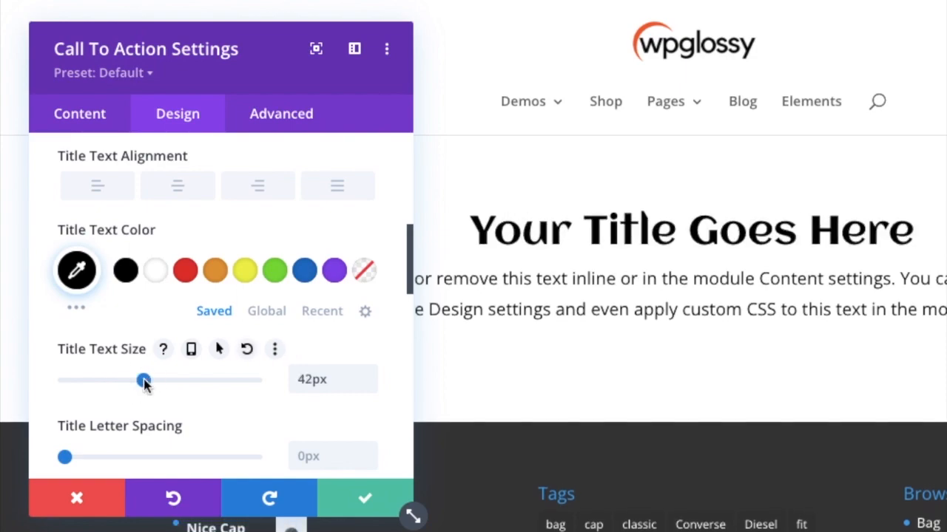
{"action": "scroll", "scroll_direction": "down", "scroll_amount": 3}
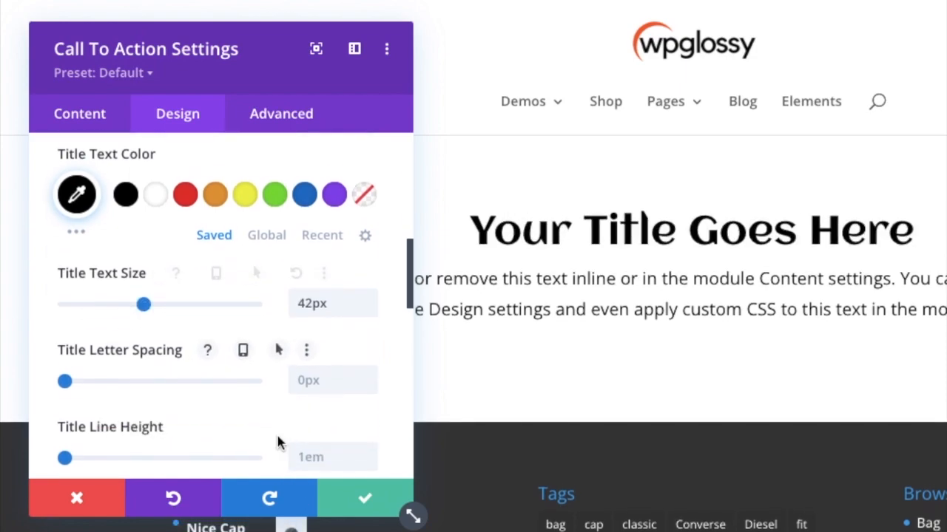
{"action": "scroll", "scroll_direction": "down", "scroll_amount": 3}
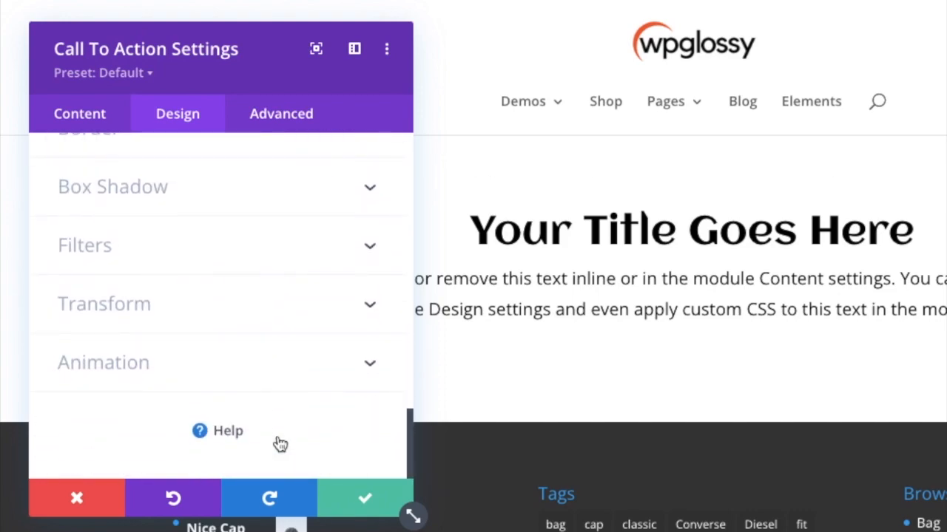
{"action": "left_click", "coordinate": [364, 497]}
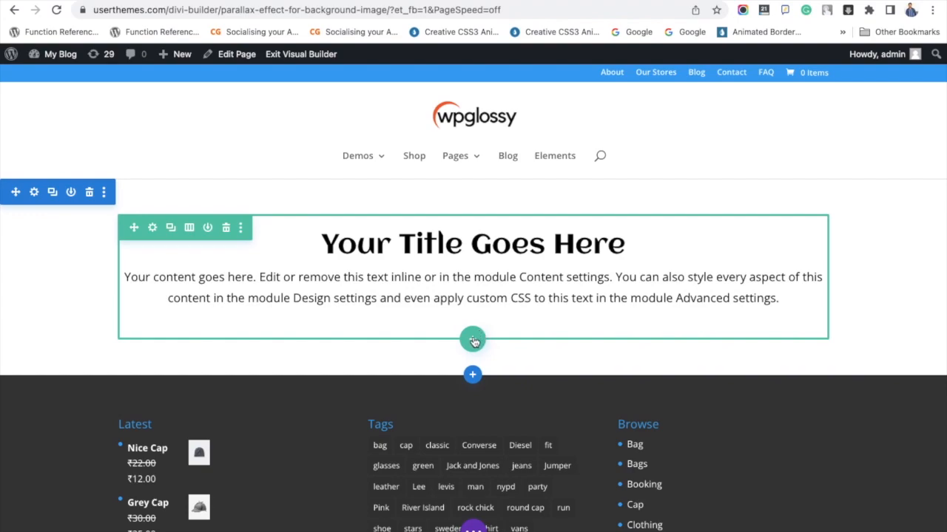
Insert a one-column row below the Call To Action and add a Button module.
{"action": "left_click", "coordinate": [473, 340]}
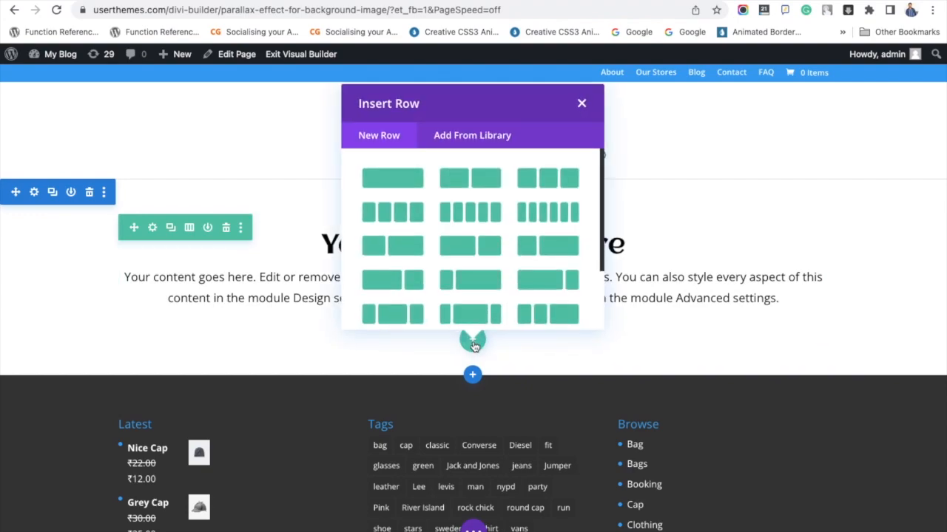
{"action": "mouse_move", "coordinate": [393, 178]}
{"action": "type", "text": "b"}
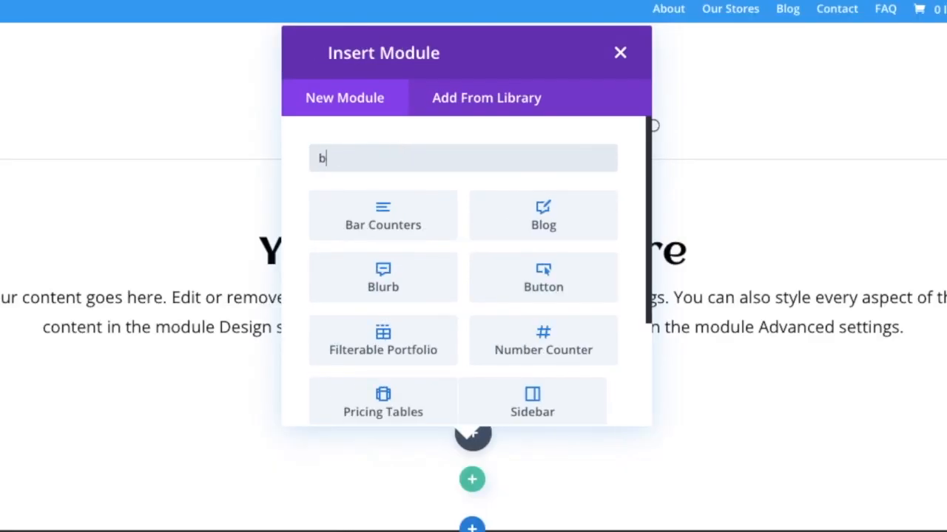
{"action": "type", "text": "utt"}
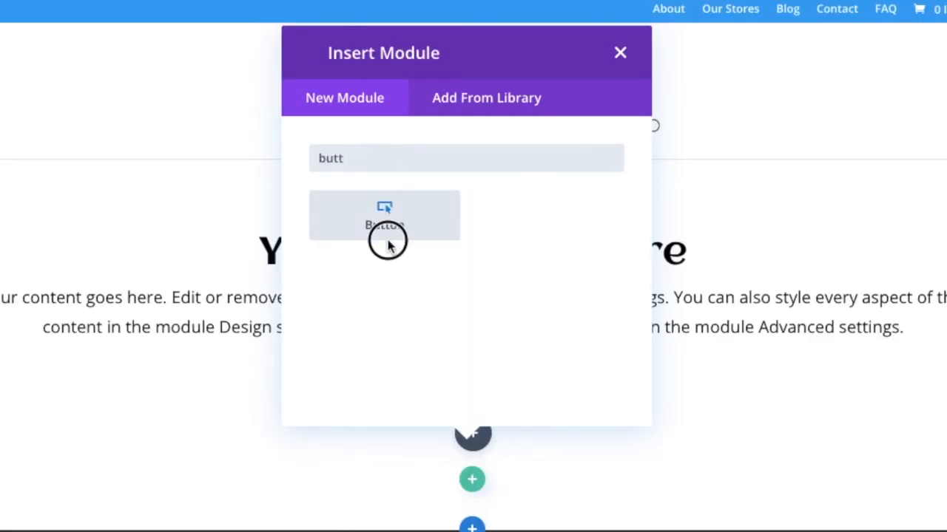
{"action": "left_click", "coordinate": [385, 216]}
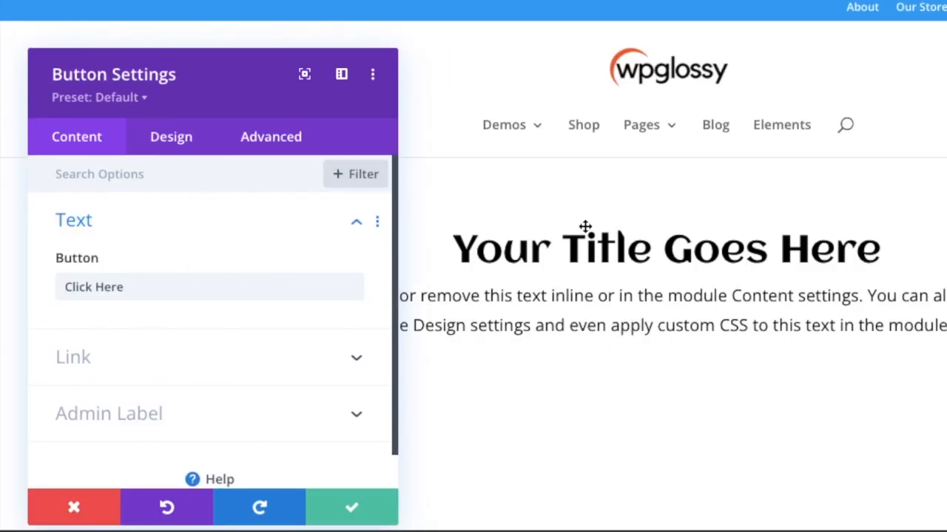
{"action": "mouse_move", "coordinate": [334, 250]}
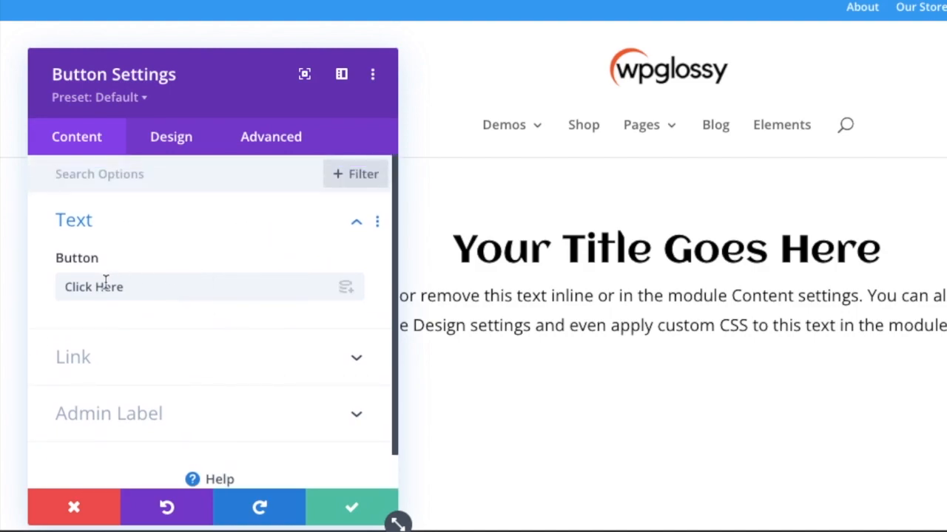
Replace the default 'Click Here' label with 'Click To Get Discount'.
{"action": "double_click", "coordinate": [93, 287]}
{"action": "type", "text": "To"}
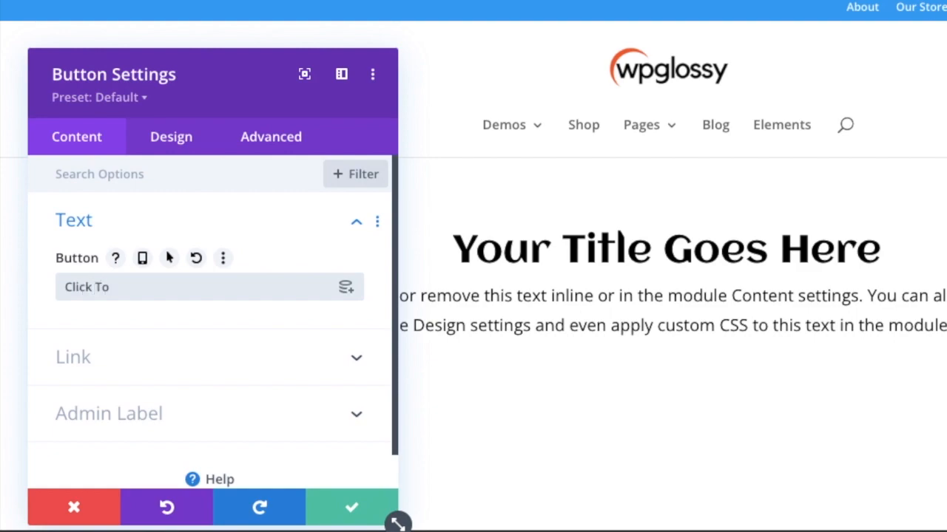
{"action": "type", "text": "Get"}
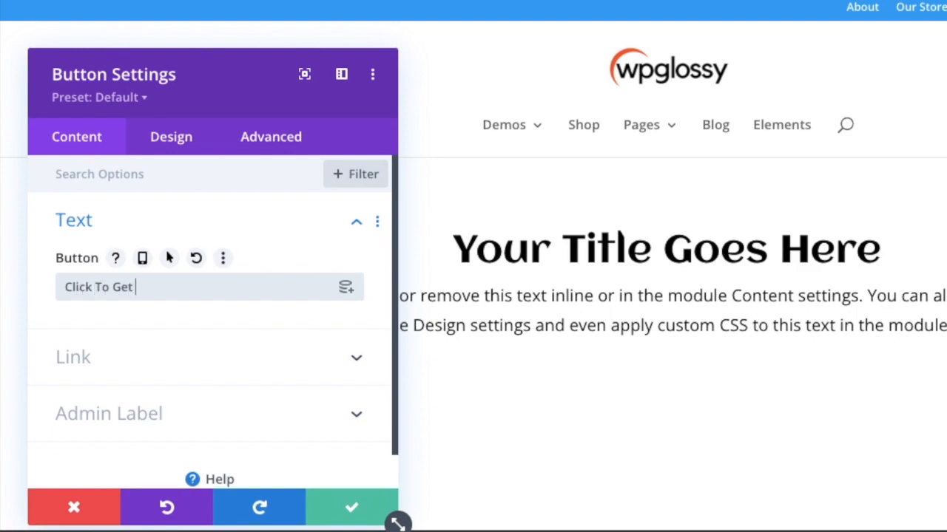
{"action": "type", "text": "Disco"}
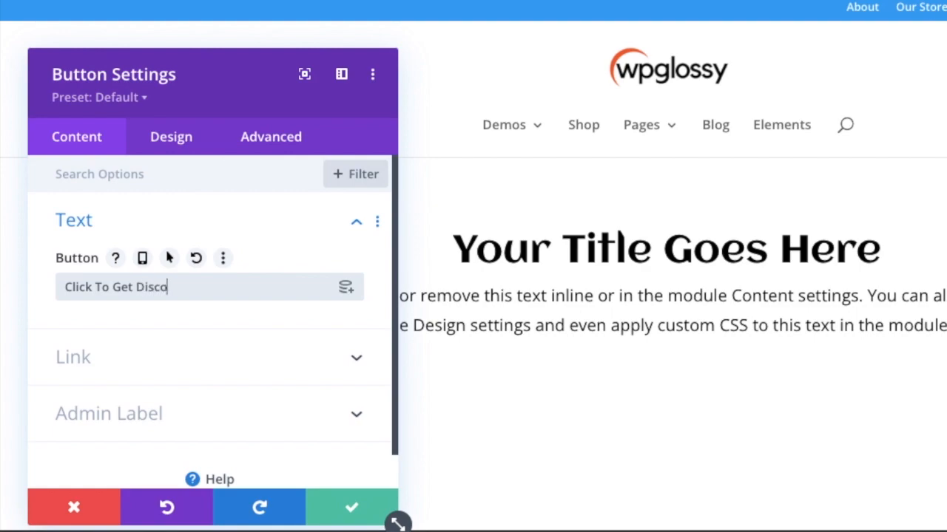
{"action": "type", "text": "unt"}
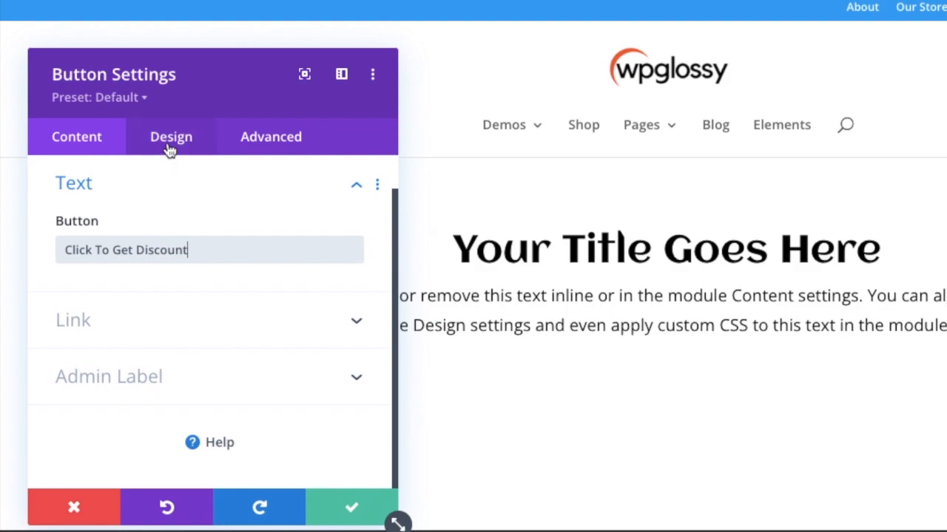
Centre the button via Alignment and set its Text Color to Light.
{"action": "left_click", "coordinate": [171, 136]}
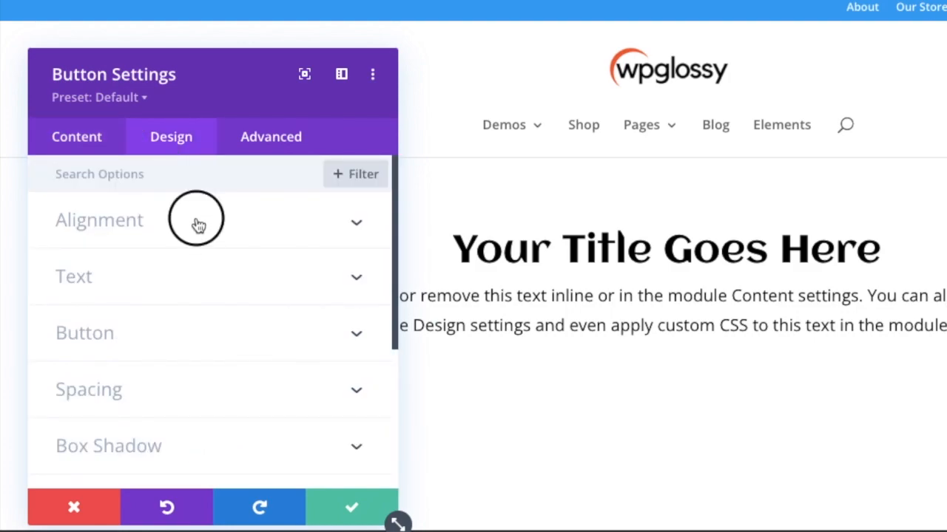
{"action": "left_click", "coordinate": [99, 219]}
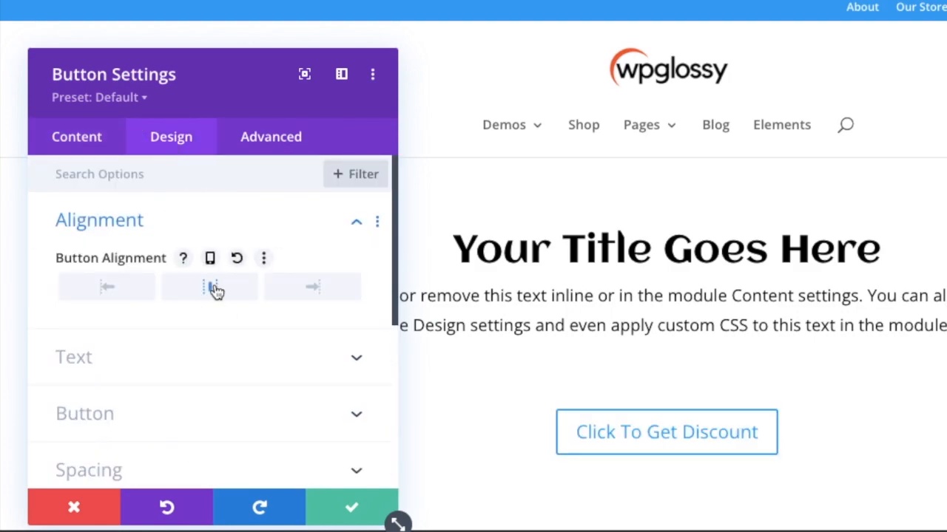
{"action": "left_click", "coordinate": [210, 287]}
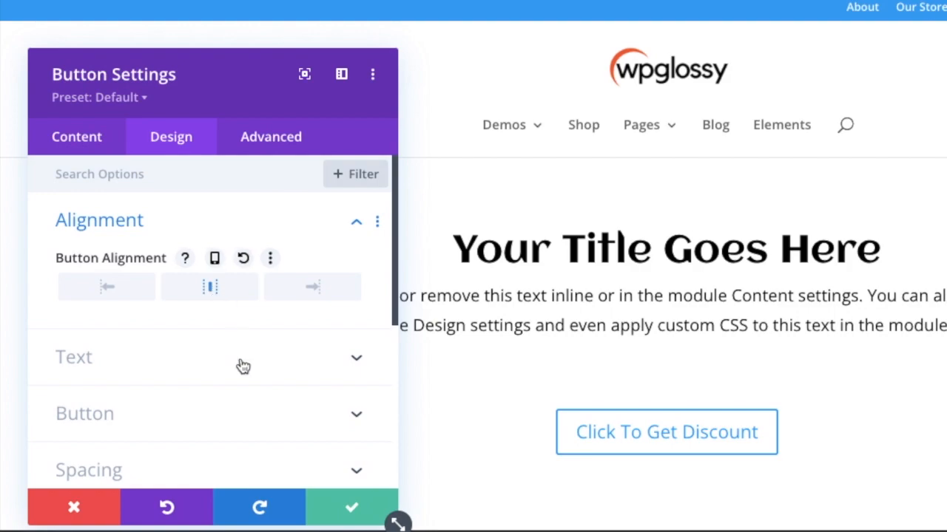
{"action": "scroll", "scroll_direction": "down", "scroll_amount": 3}
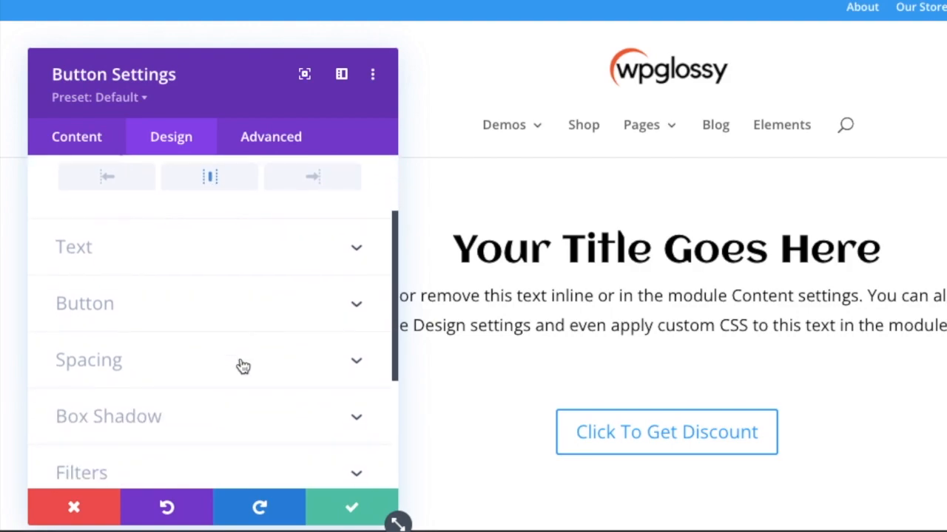
{"action": "left_click", "coordinate": [74, 246]}
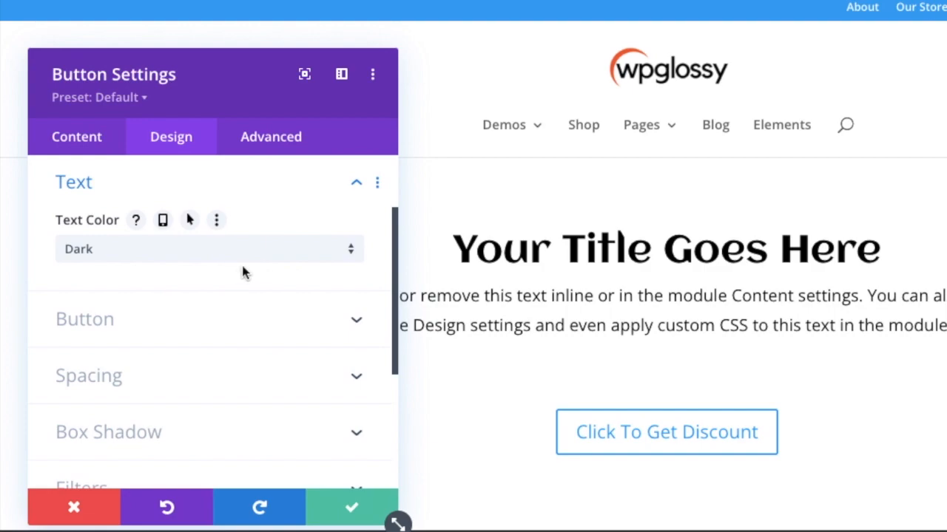
{"action": "left_click", "coordinate": [210, 249]}
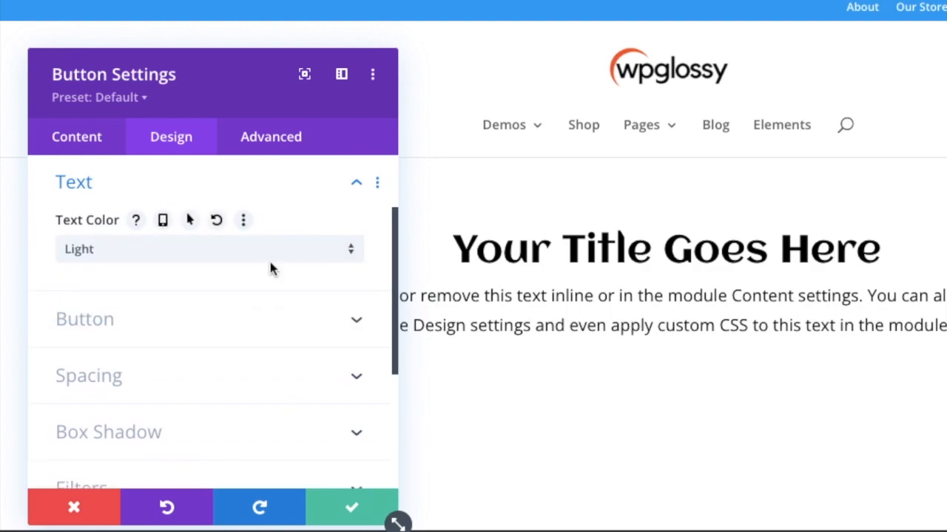
{"action": "left_click", "coordinate": [207, 249]}
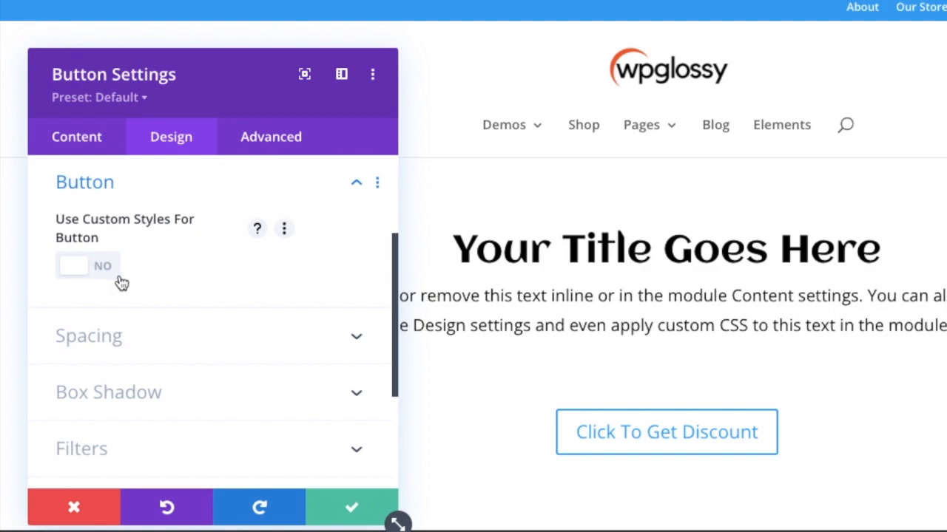
Enable custom button styles, set blue button text and try a preset background colour.
{"action": "left_click", "coordinate": [74, 266]}
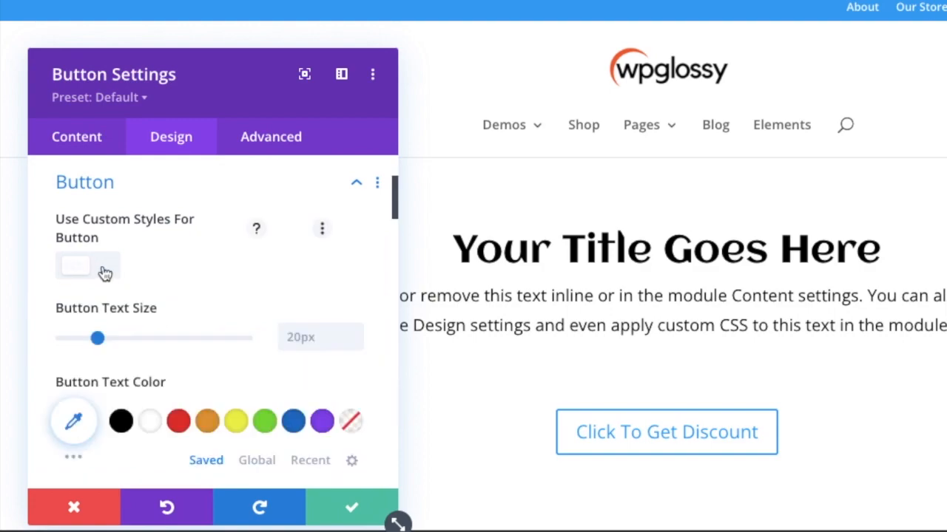
{"action": "left_click", "coordinate": [88, 266]}
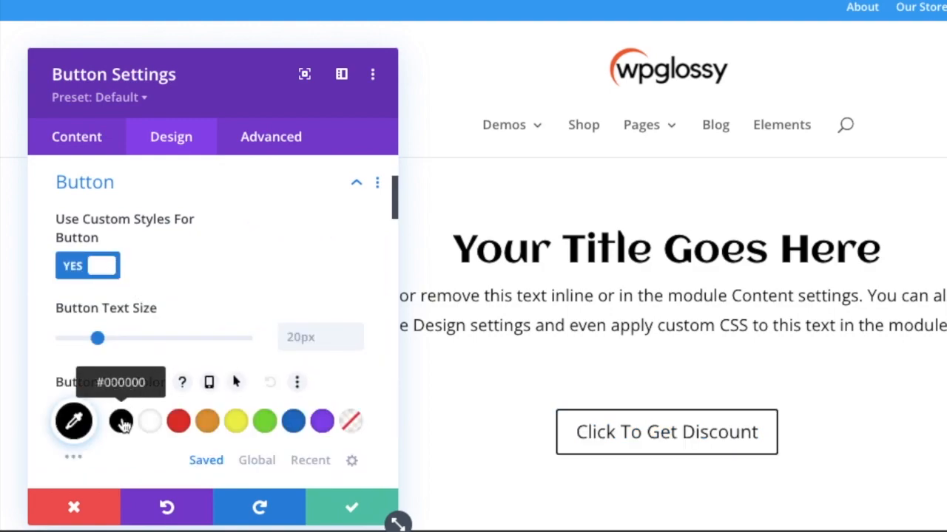
{"action": "left_click", "coordinate": [177, 420]}
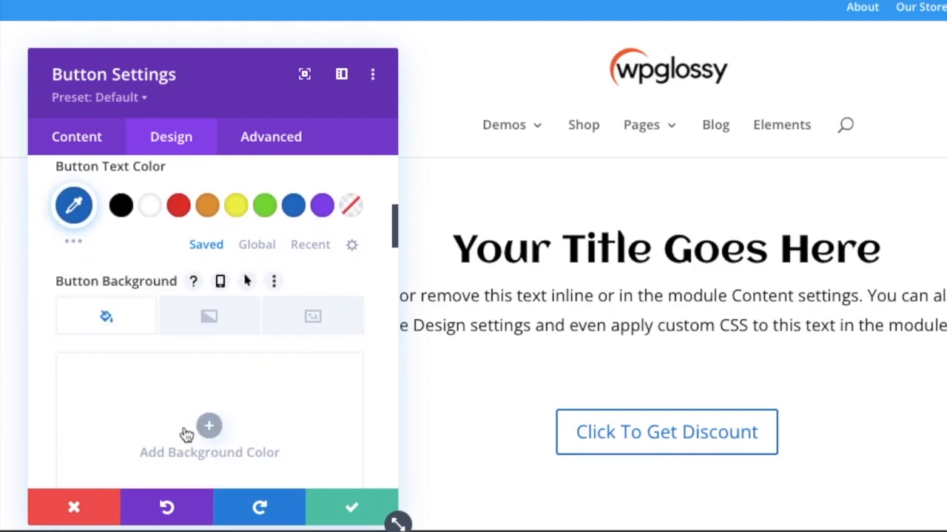
{"action": "left_click", "coordinate": [210, 436]}
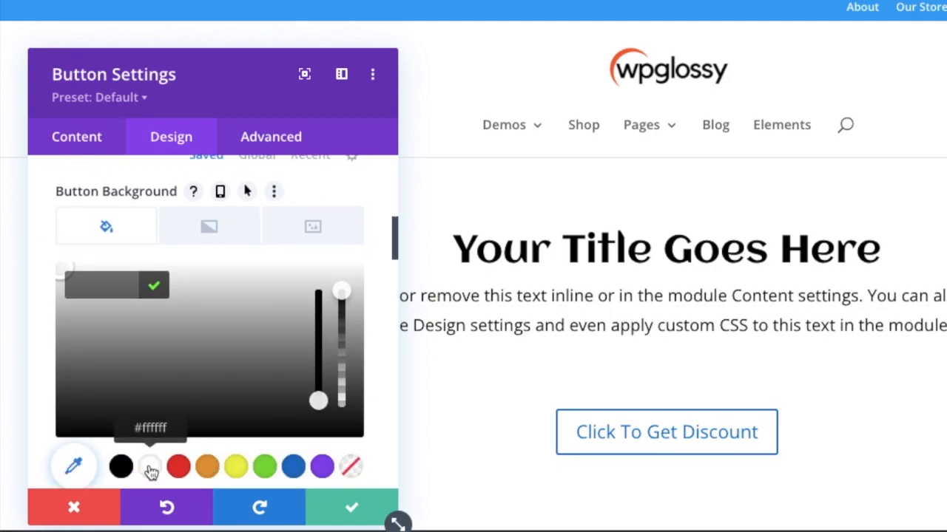
{"action": "left_click", "coordinate": [122, 466]}
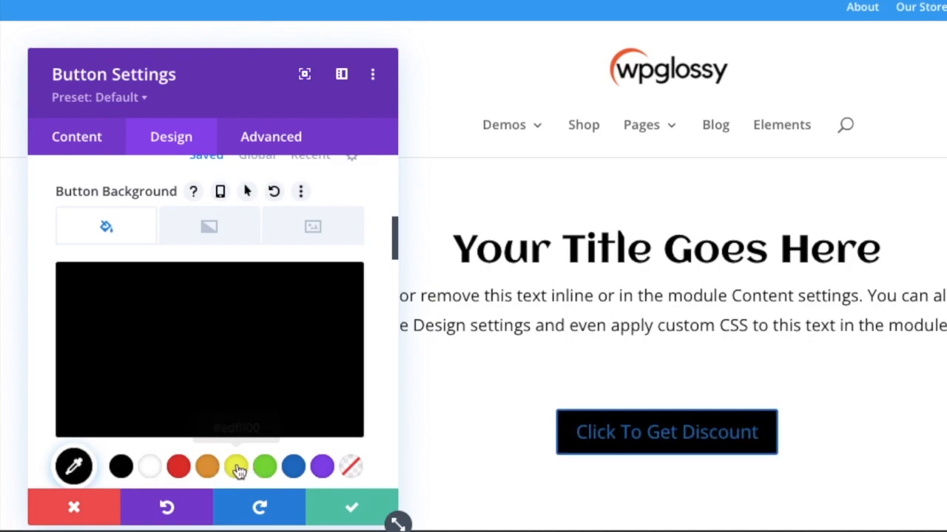
Try yellow and green backgrounds, then leave the button transparent and save it.
{"action": "left_click", "coordinate": [236, 466]}
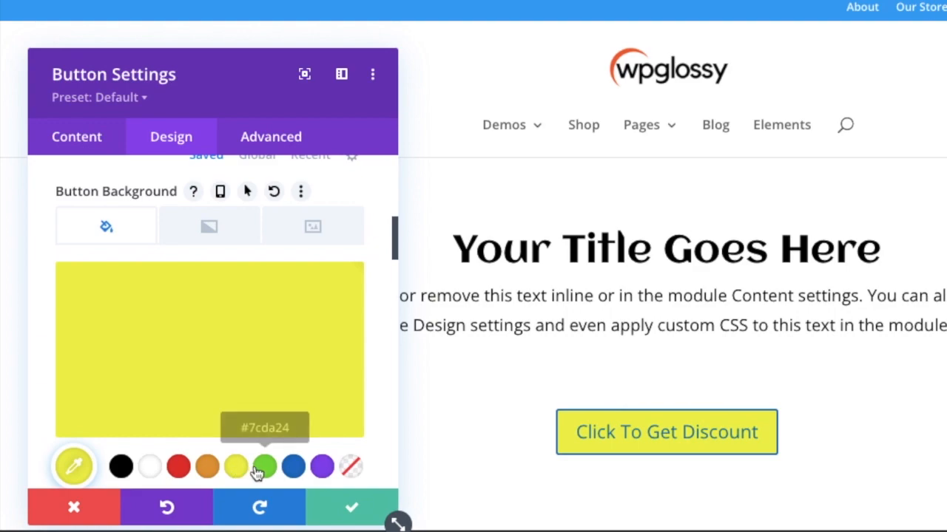
{"action": "left_click", "coordinate": [263, 466]}
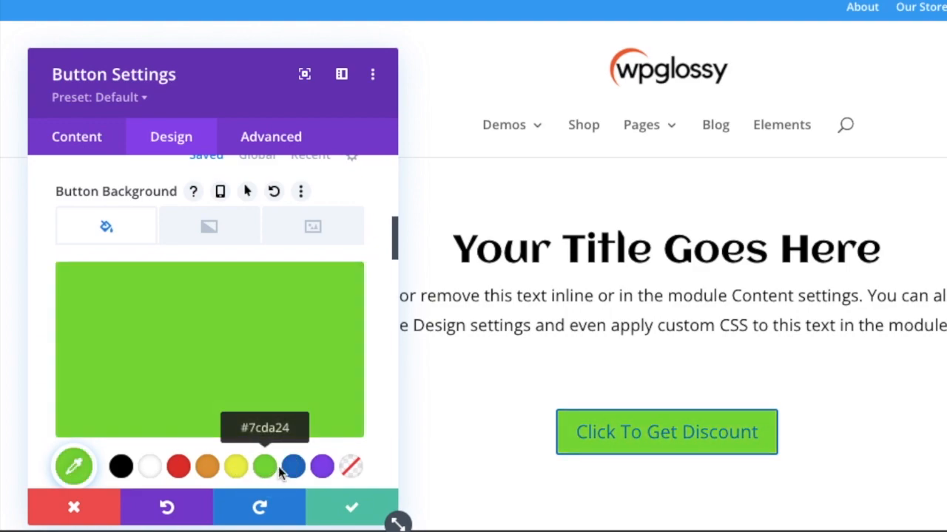
{"action": "mouse_move", "coordinate": [351, 467]}
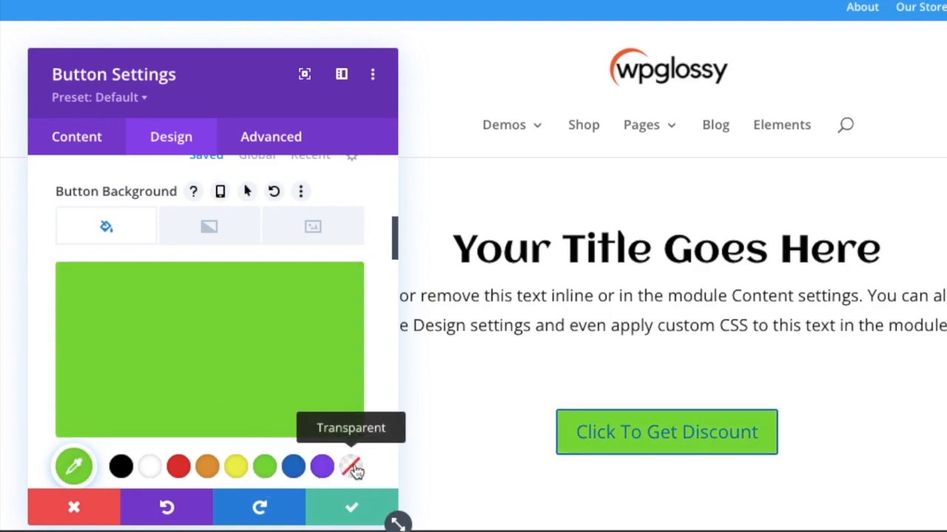
{"action": "left_click", "coordinate": [350, 466]}
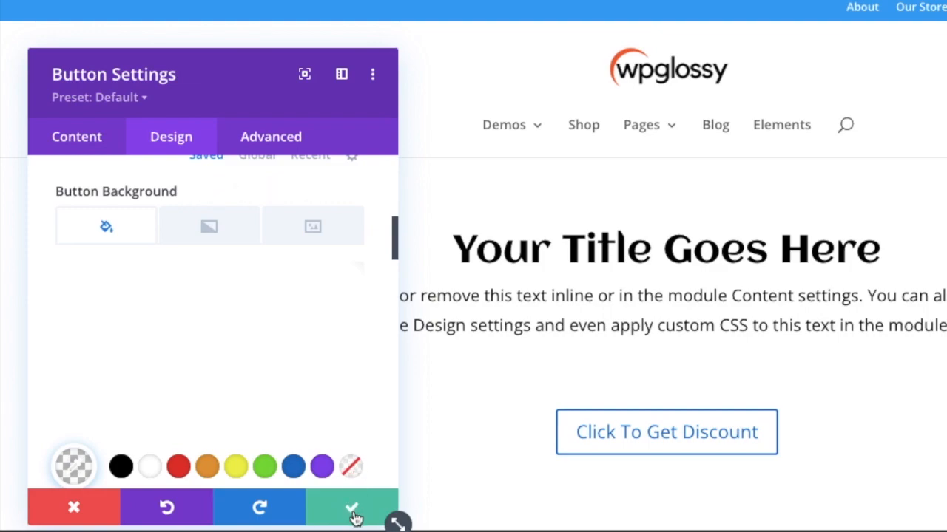
{"action": "left_click", "coordinate": [352, 507]}
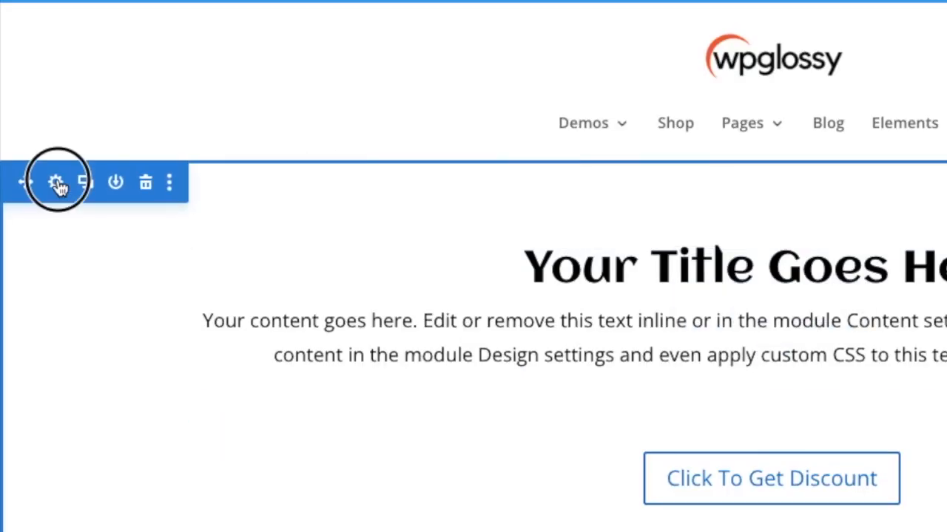
Open the section's background image options and start adding a background image.
{"action": "left_click", "coordinate": [56, 182]}
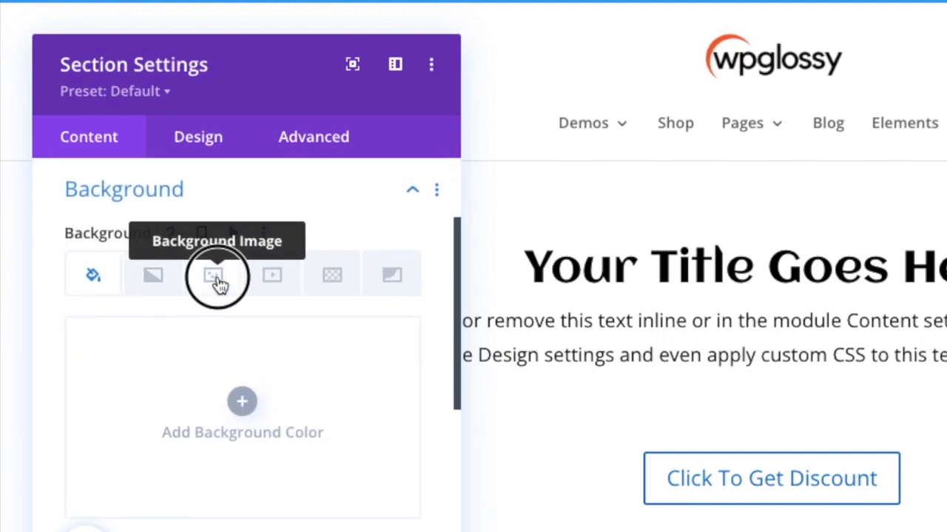
{"action": "left_click", "coordinate": [213, 273]}
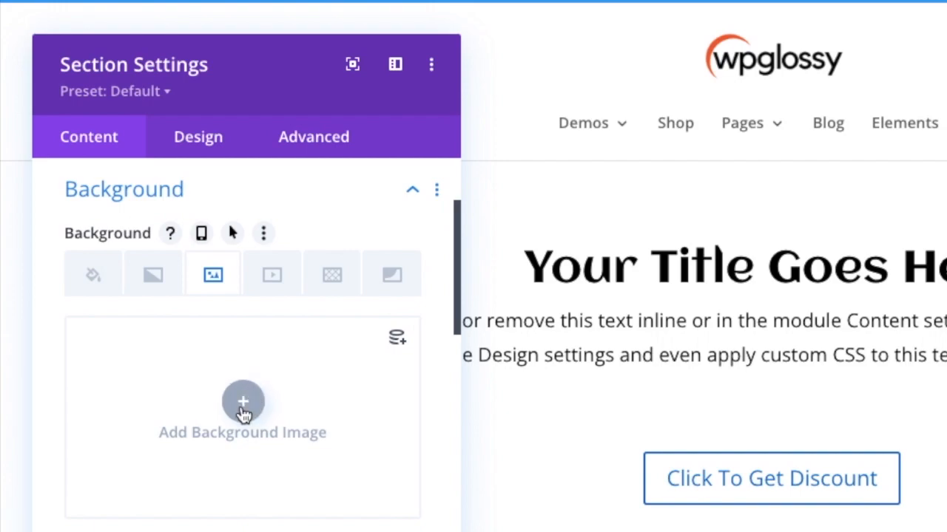
{"action": "left_click", "coordinate": [242, 402]}
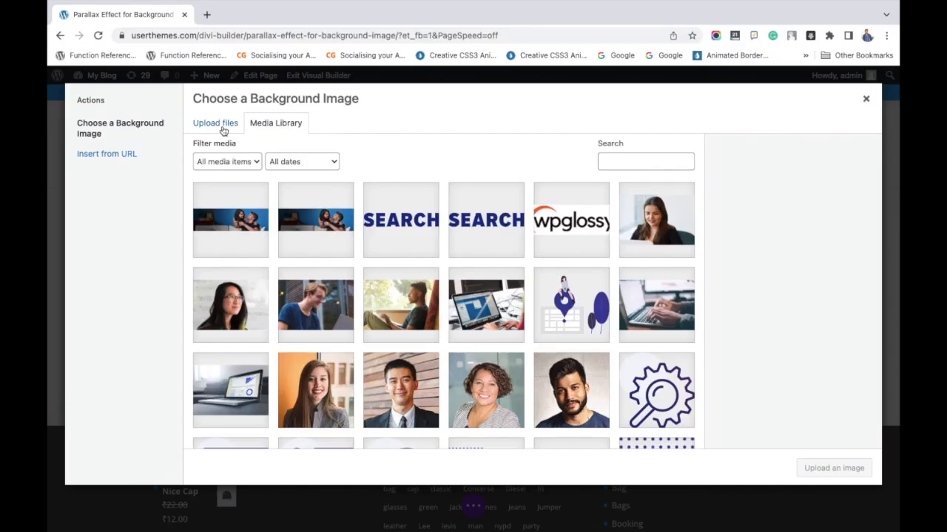
Upload image-1.jpeg from Downloads and apply it as the section's background image.
{"action": "left_click", "coordinate": [216, 123]}
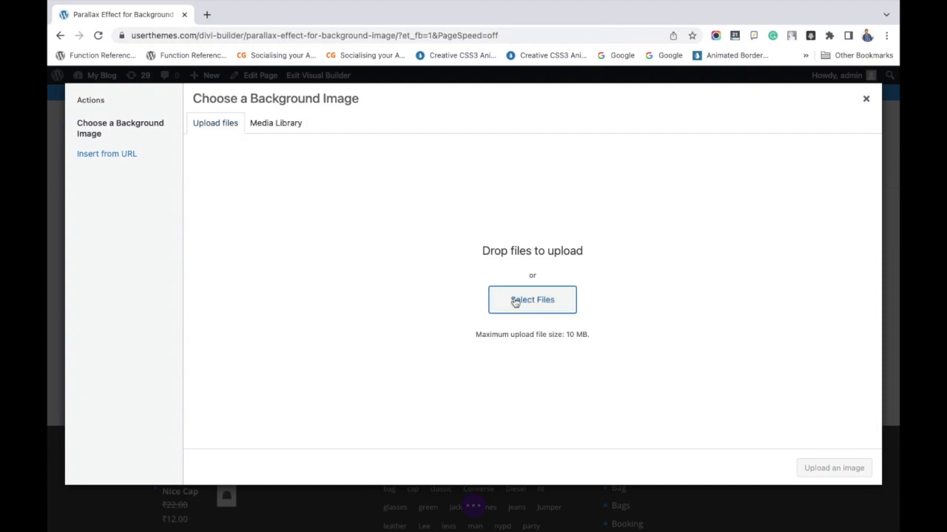
{"action": "left_click", "coordinate": [532, 298]}
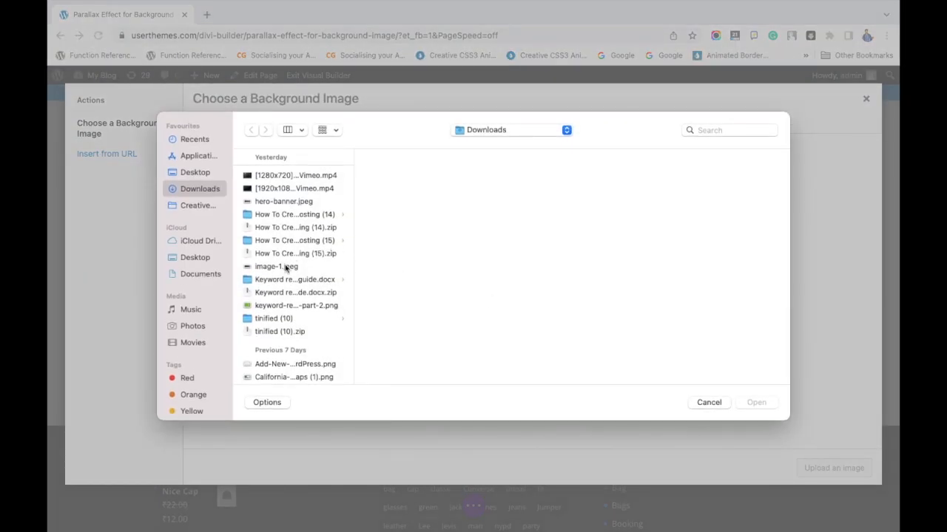
{"action": "left_click", "coordinate": [275, 266]}
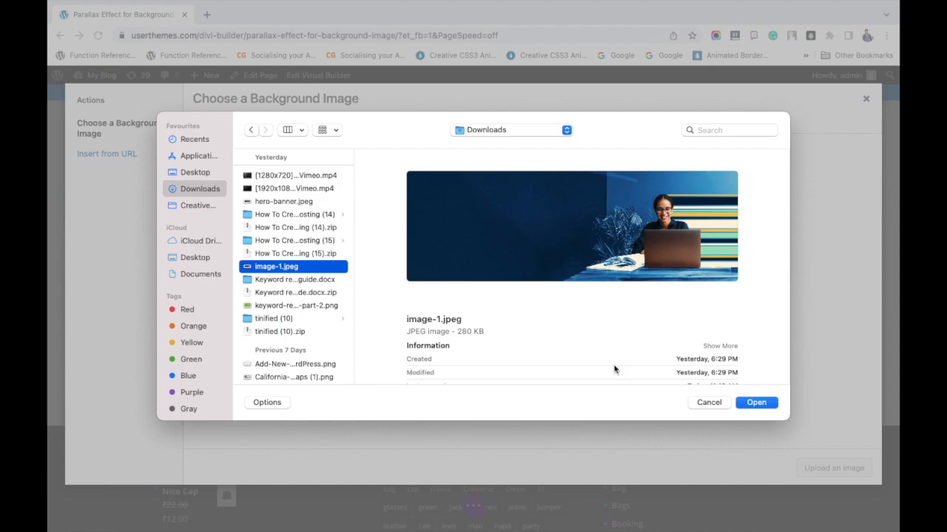
{"action": "left_click", "coordinate": [755, 402]}
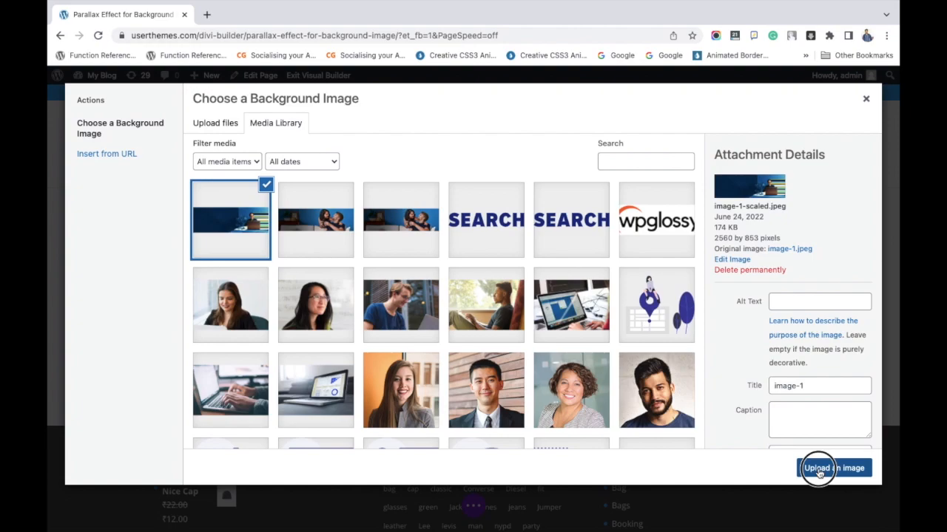
{"action": "left_click", "coordinate": [834, 467]}
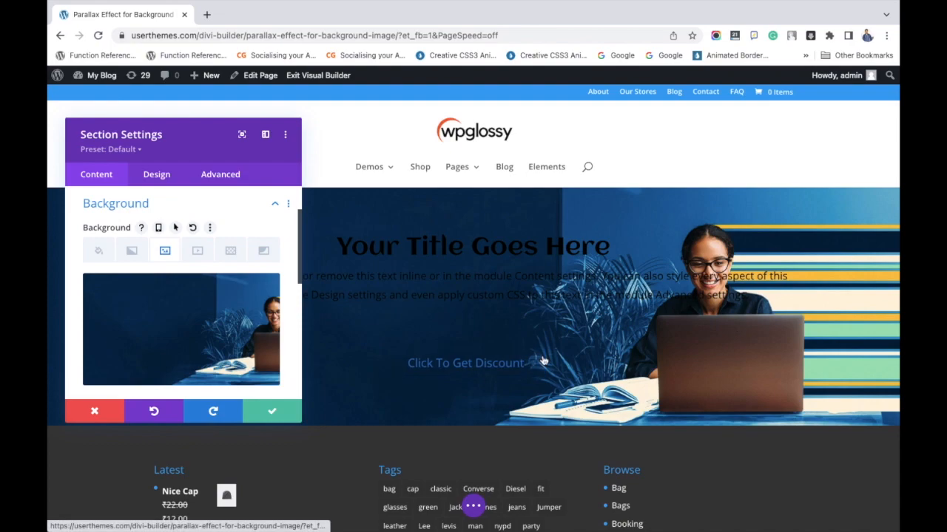
Review the Cover, Center, No Repeat background options and move to the section's Design settings.
{"action": "scroll", "scroll_direction": "down", "scroll_amount": 3}
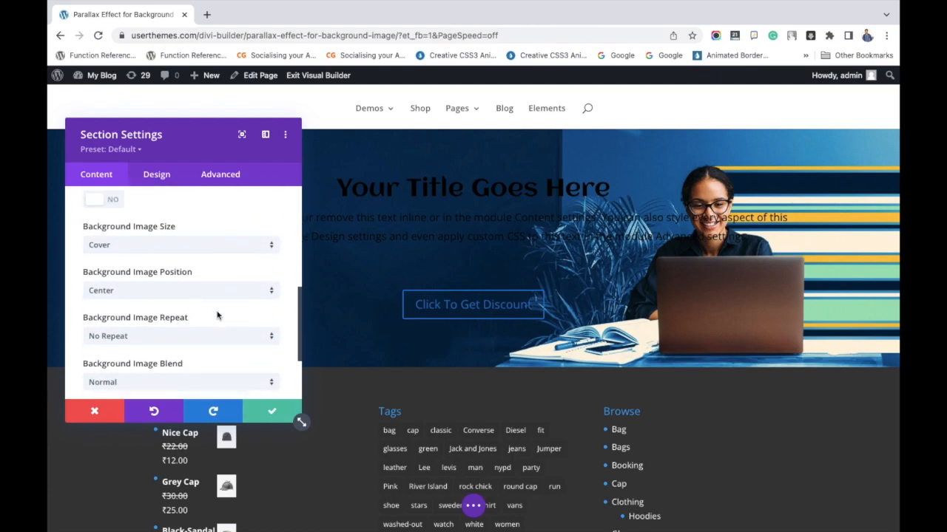
{"action": "scroll", "scroll_direction": "down", "scroll_amount": 3}
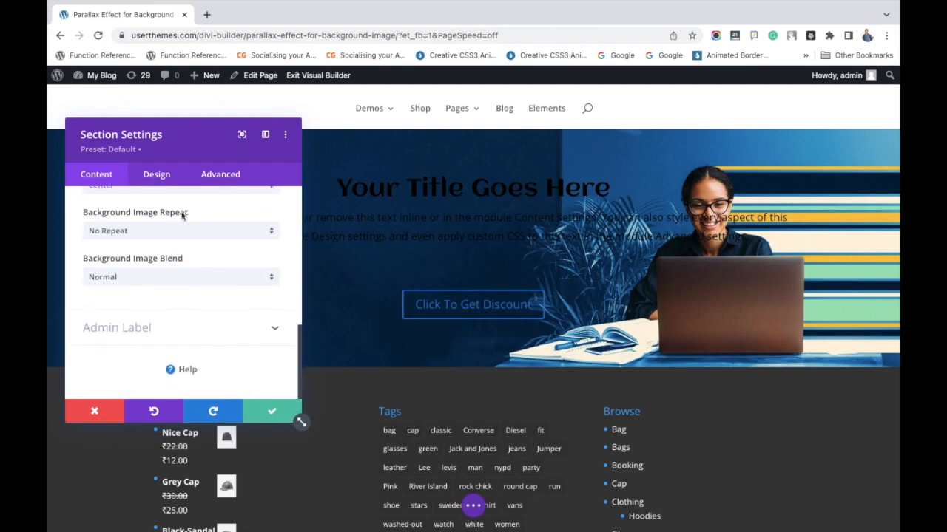
{"action": "left_click", "coordinate": [156, 175]}
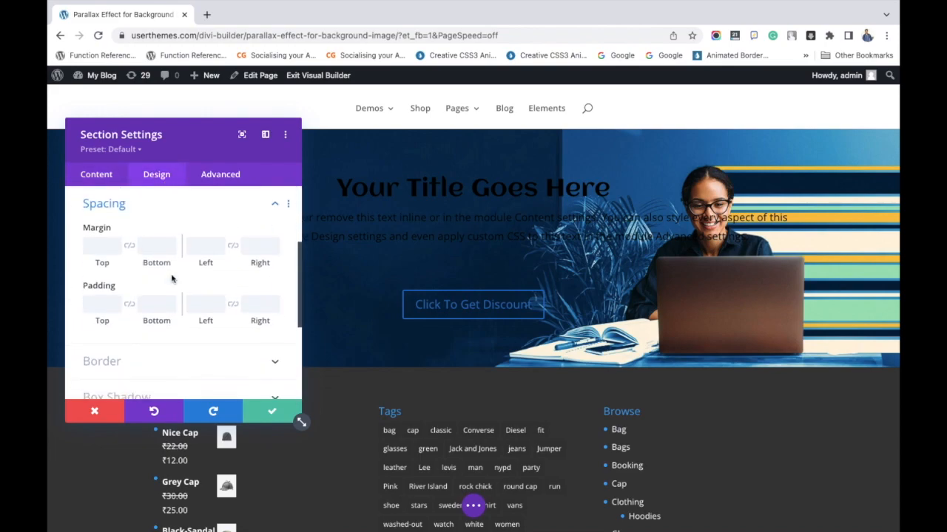
Set the section's top and bottom padding to 100px and save the section.
{"action": "left_click", "coordinate": [102, 303]}
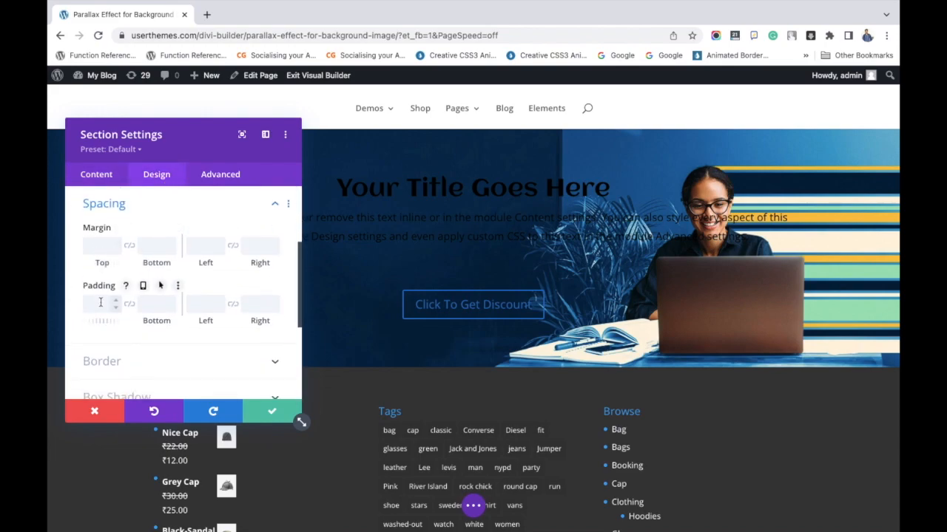
{"action": "type", "text": "1"}
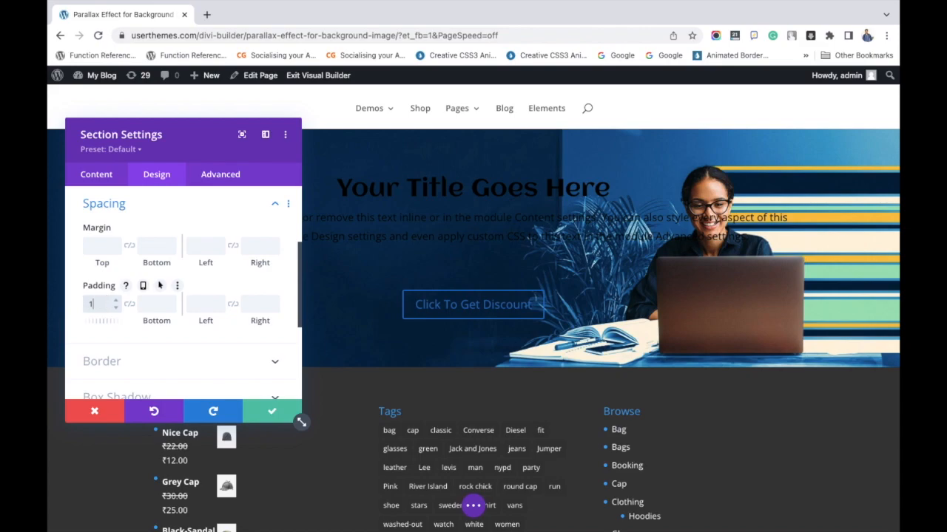
{"action": "type", "text": "p"}
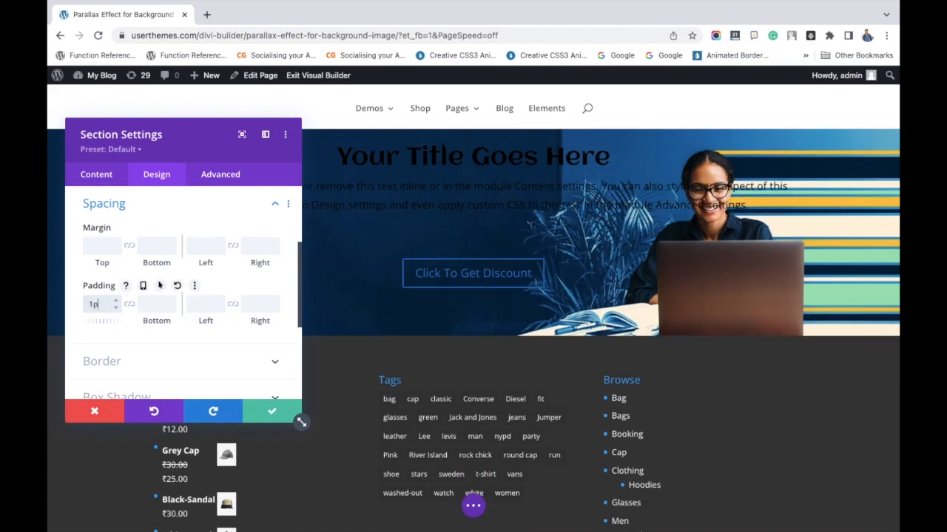
{"action": "type", "text": "100px"}
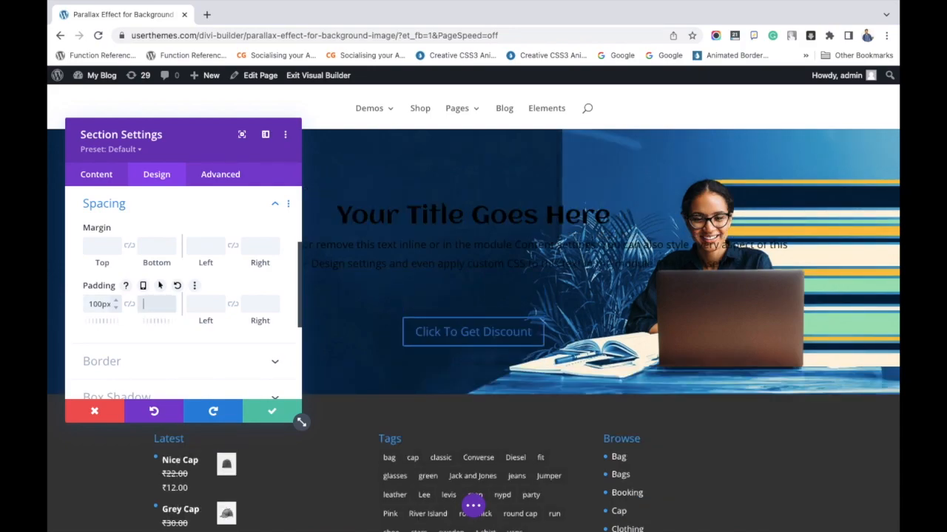
{"action": "type", "text": "100px"}
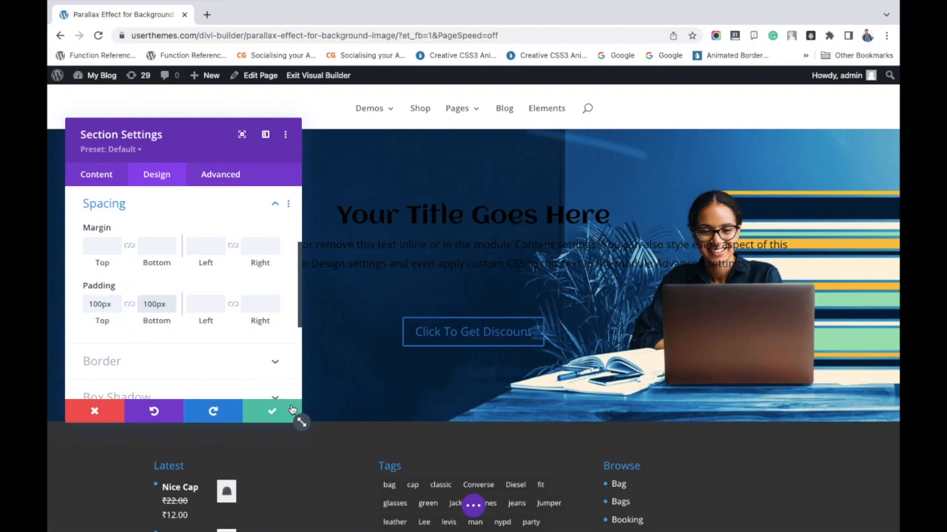
{"action": "left_click", "coordinate": [270, 411]}
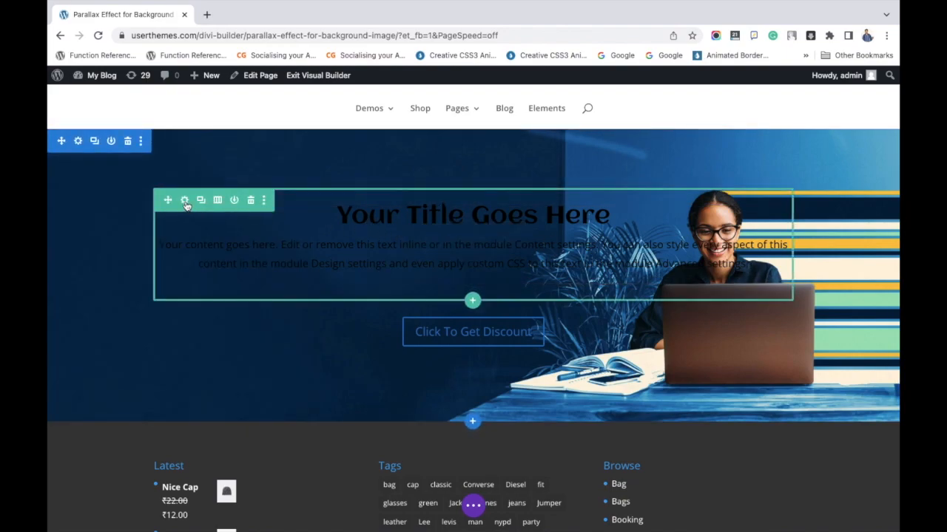
Give the title/text row a light blue background colour and save the row settings.
{"action": "left_click", "coordinate": [185, 201]}
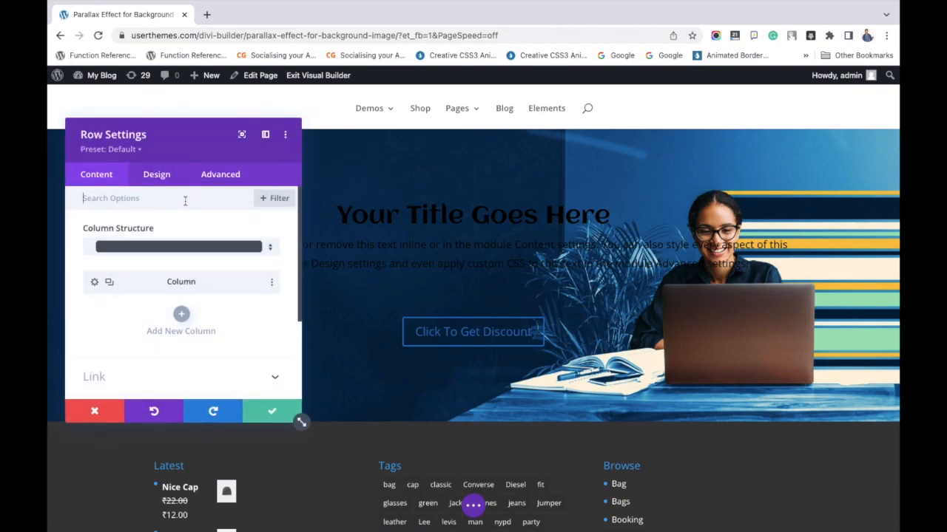
{"action": "scroll", "scroll_direction": "down", "scroll_amount": 3}
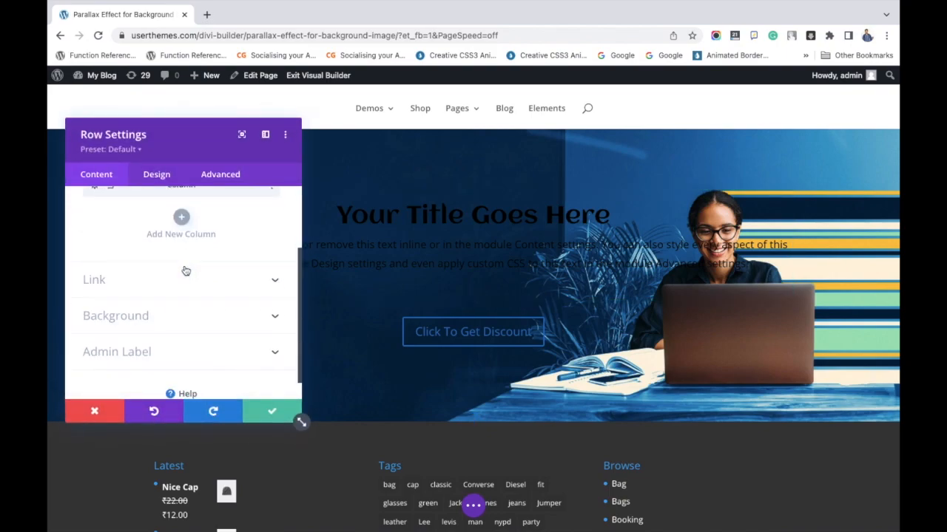
{"action": "left_click", "coordinate": [115, 315]}
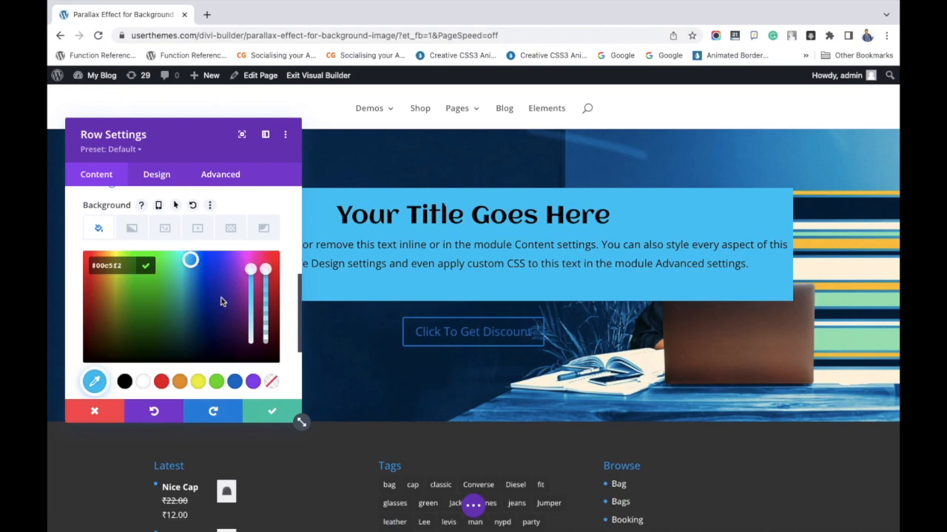
{"action": "left_click", "coordinate": [270, 411]}
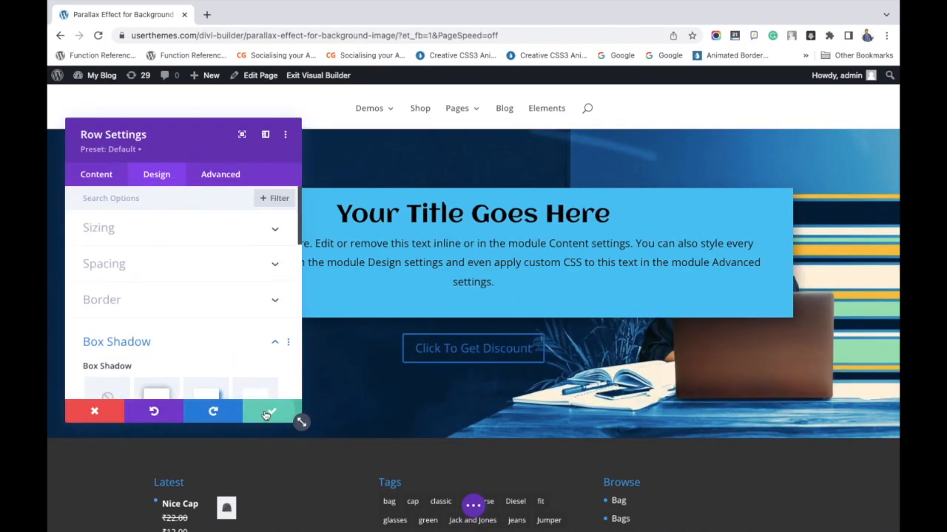
{"action": "left_click", "coordinate": [267, 411]}
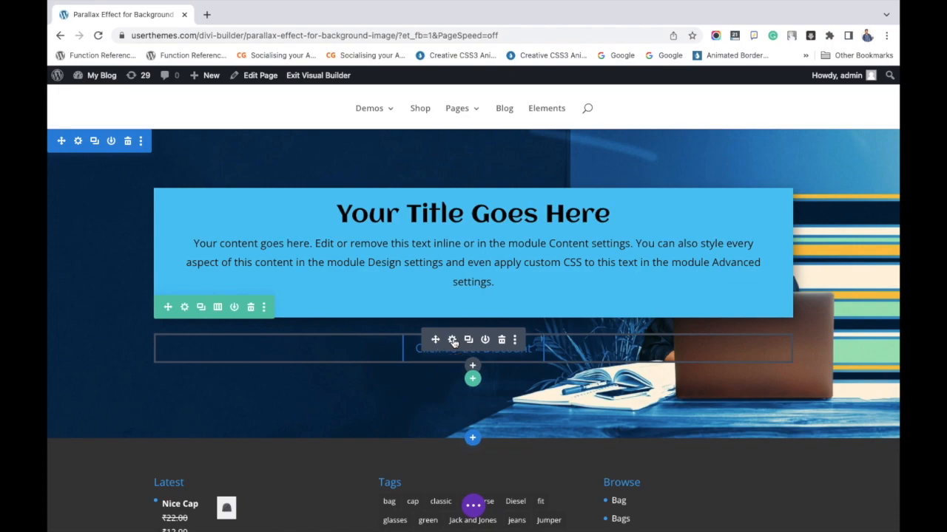
Open the discount button's Design > Button styling options.
{"action": "left_click", "coordinate": [452, 338]}
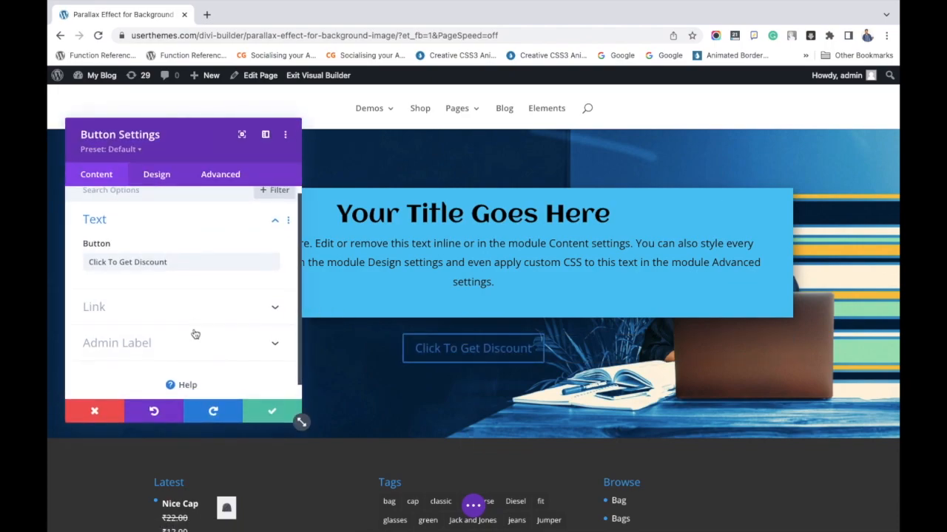
{"action": "left_click", "coordinate": [156, 175]}
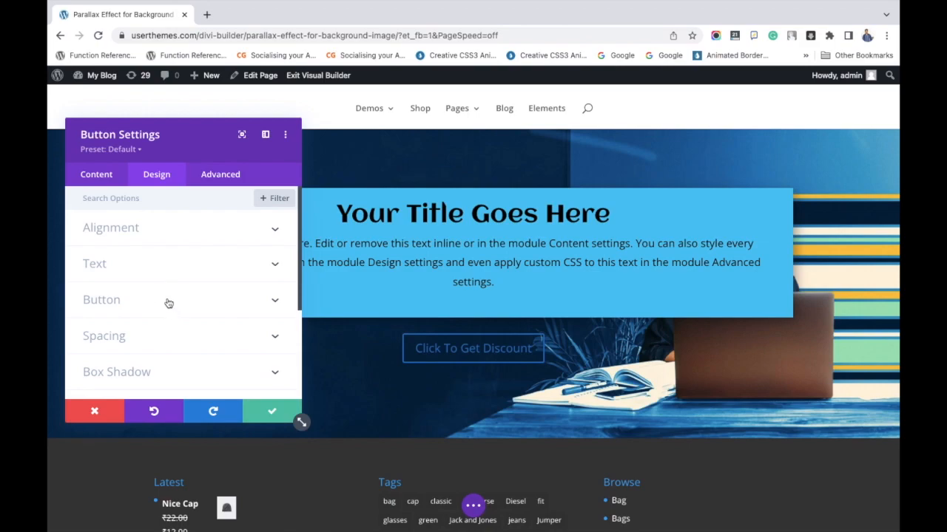
{"action": "left_click", "coordinate": [100, 299]}
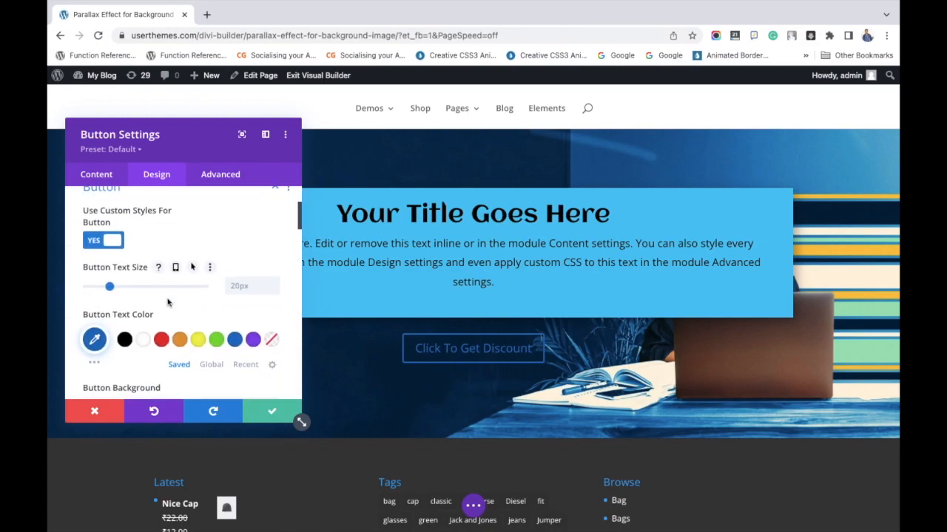
{"action": "scroll", "scroll_direction": "down", "scroll_amount": 3}
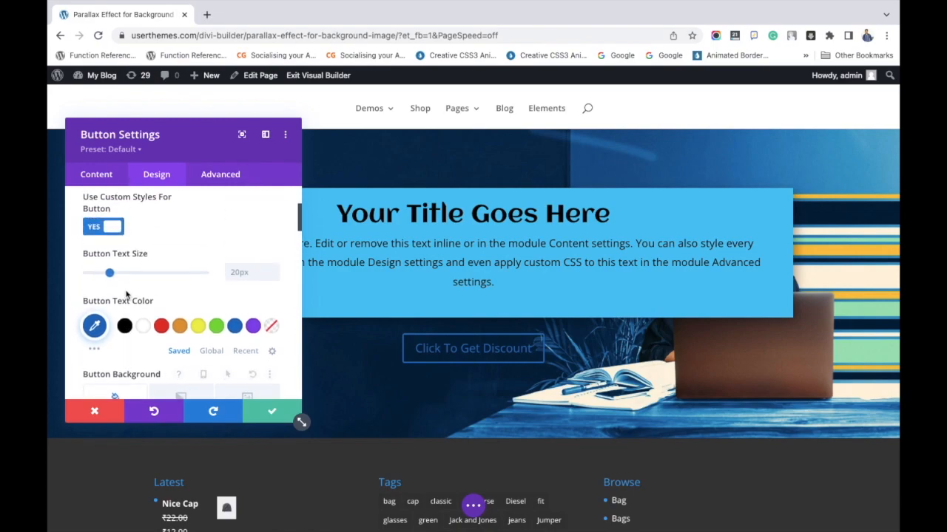
{"action": "scroll", "scroll_direction": "down", "scroll_amount": 3}
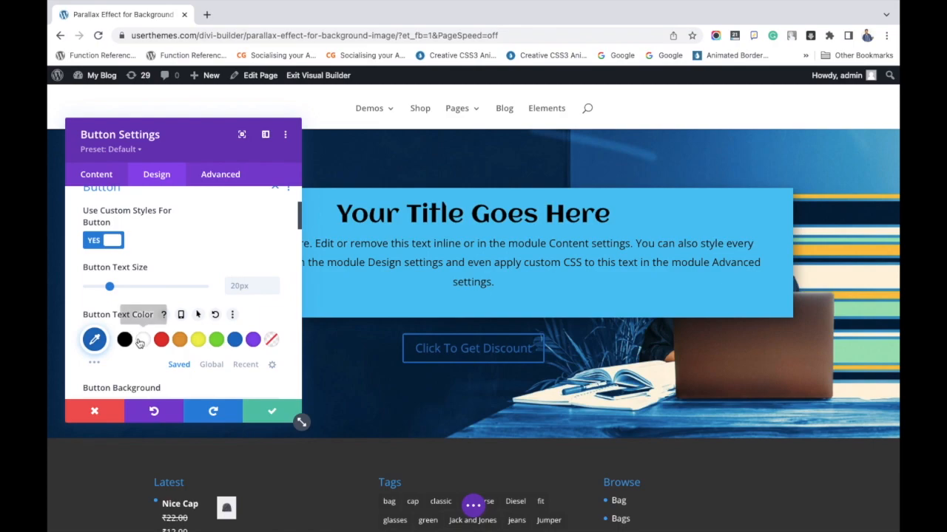
Set white button text, a #0c71c3 blue background and enable a button icon.
{"action": "left_click", "coordinate": [142, 339]}
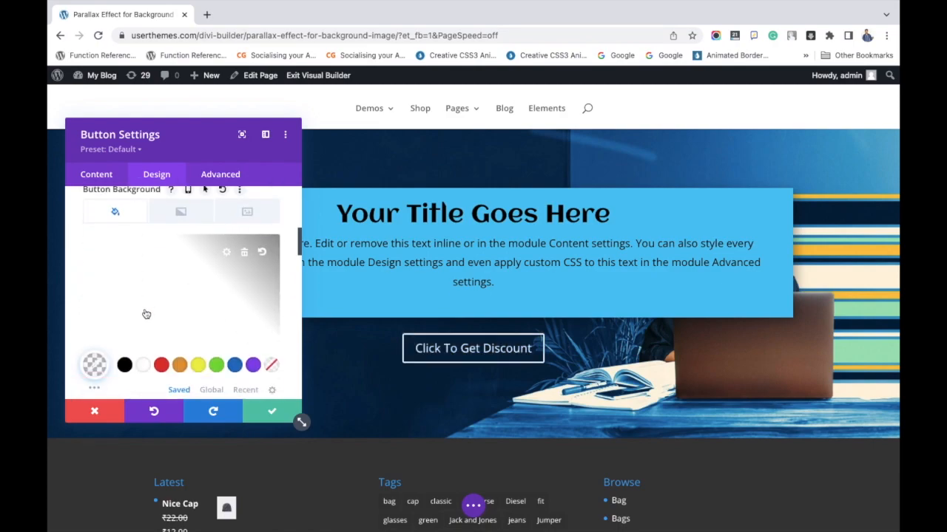
{"action": "left_click", "coordinate": [234, 364]}
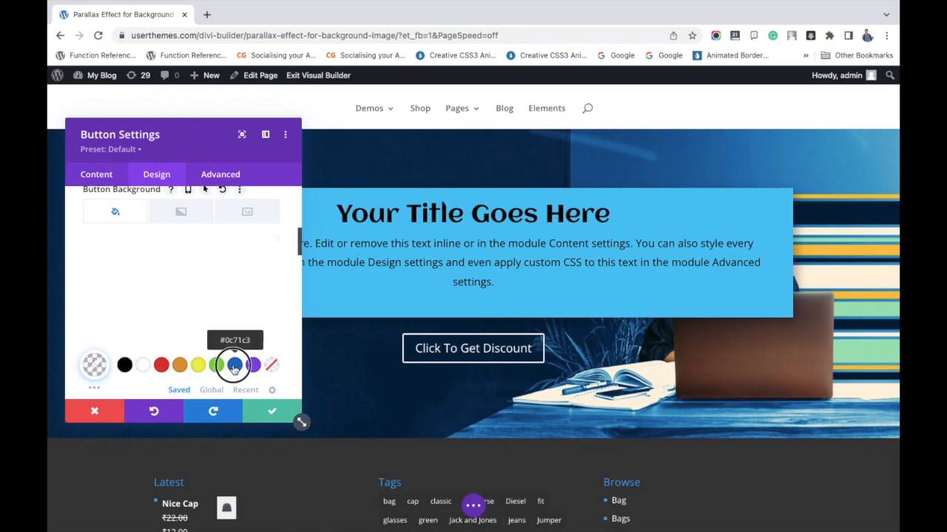
{"action": "left_click", "coordinate": [233, 364]}
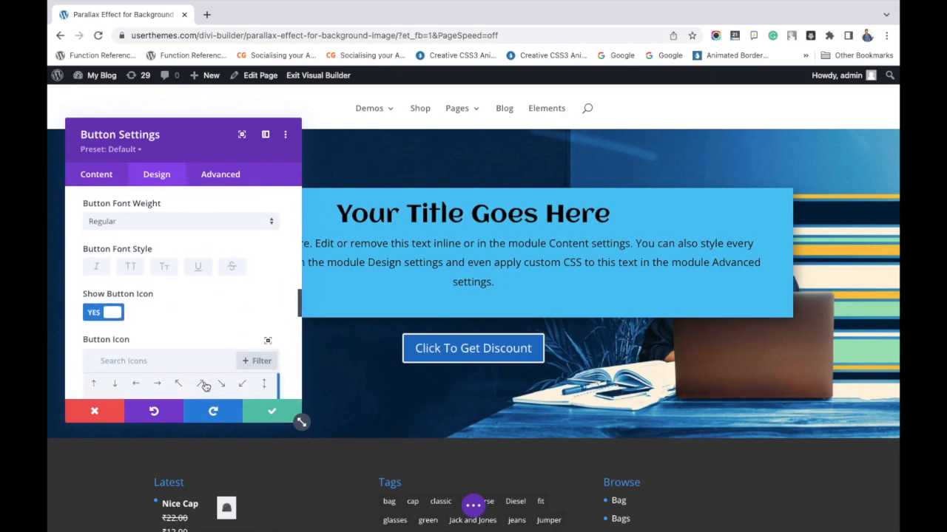
{"action": "left_click", "coordinate": [95, 411]}
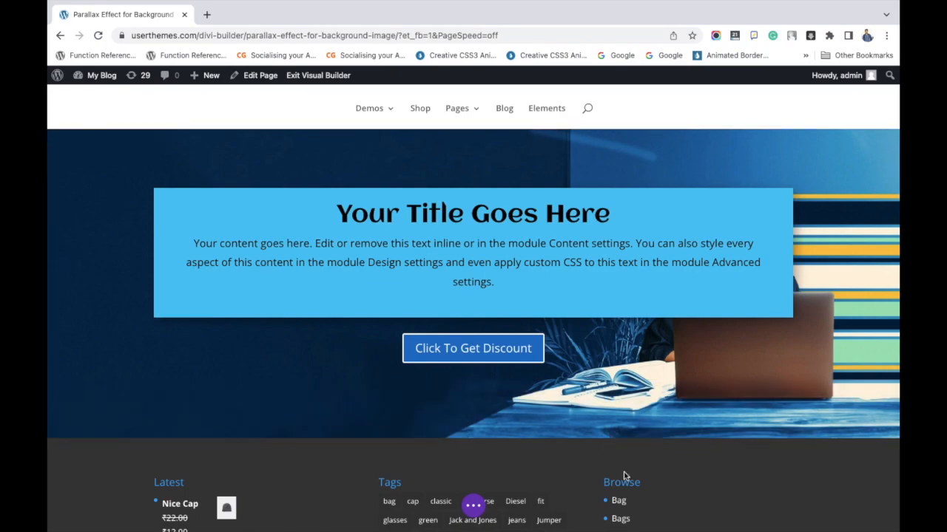
Turn on the section background's parallax effect with the True Parallax method and save.
{"action": "scroll", "scroll_direction": "down", "scroll_amount": 3}
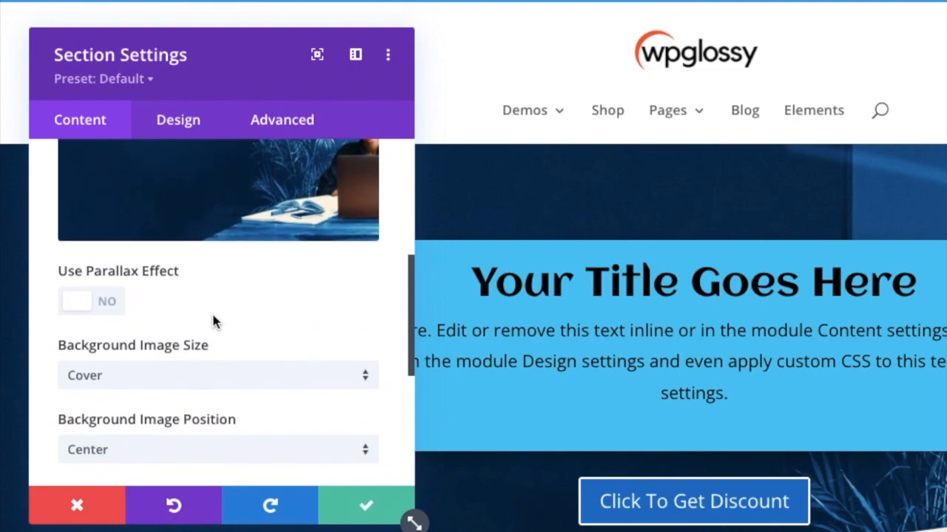
{"action": "left_click", "coordinate": [92, 302]}
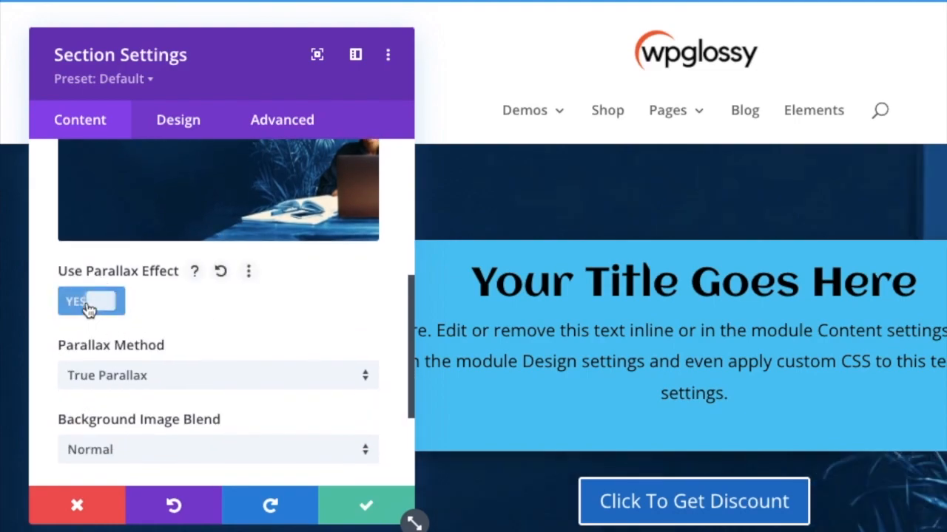
{"action": "left_click", "coordinate": [92, 302]}
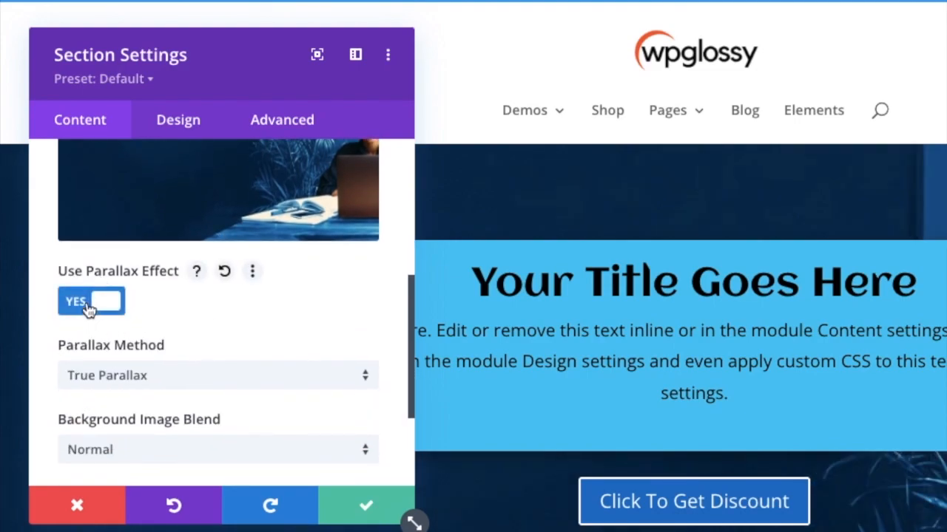
{"action": "left_click", "coordinate": [215, 376]}
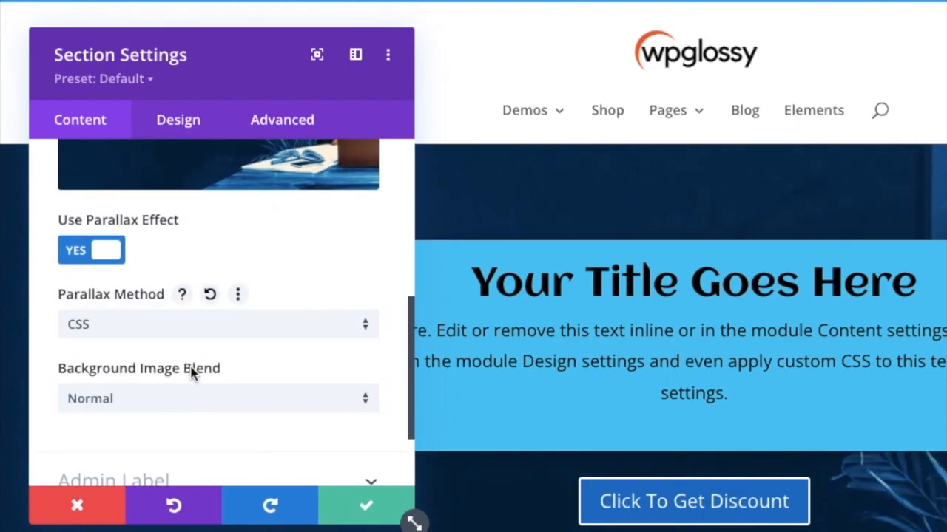
{"action": "left_click", "coordinate": [217, 324]}
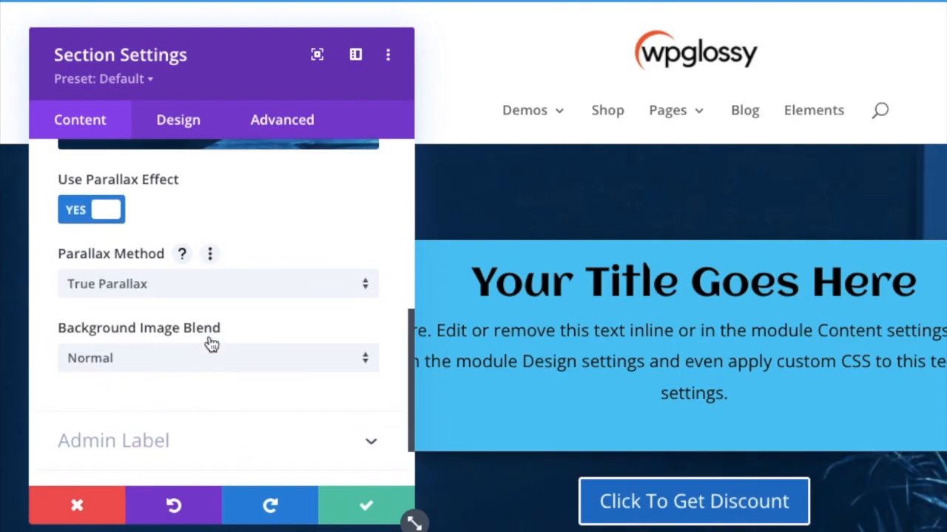
{"action": "left_click", "coordinate": [77, 505]}
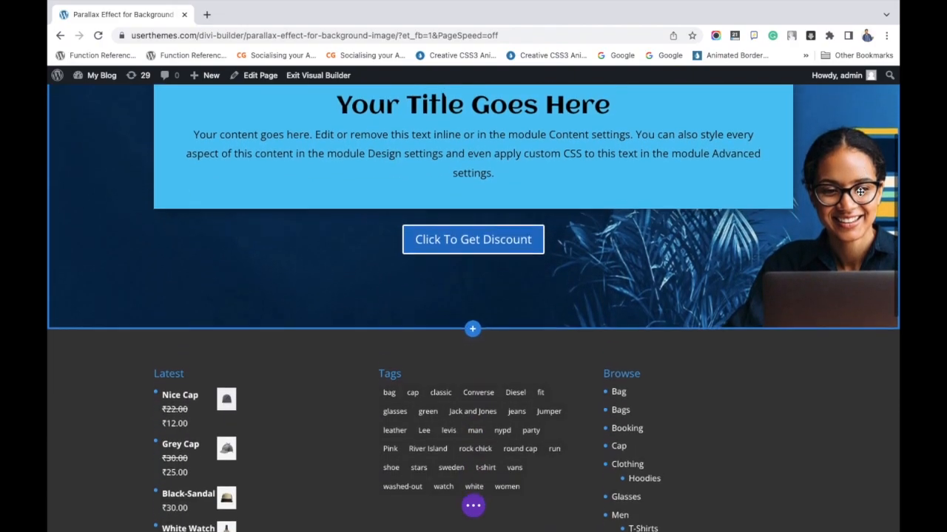
Change the section's top and bottom padding to 200px in Design > Spacing and save.
{"action": "scroll", "scroll_direction": "down", "scroll_amount": 3}
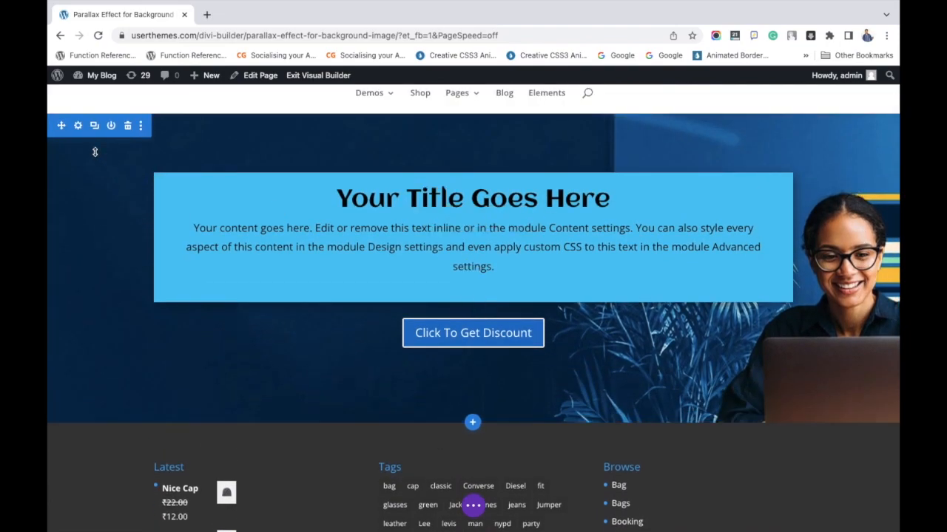
{"action": "left_click", "coordinate": [77, 125]}
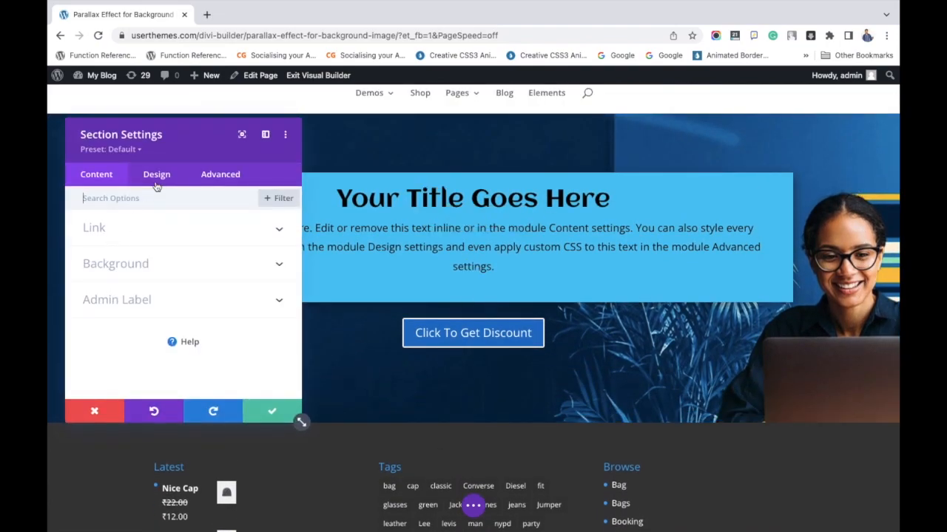
{"action": "left_click", "coordinate": [157, 174]}
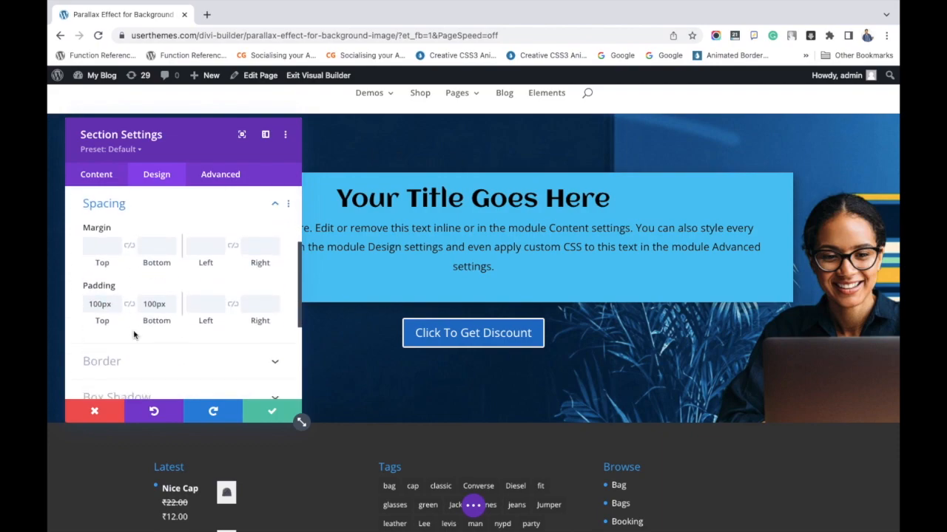
{"action": "mouse_move", "coordinate": [77, 306]}
{"action": "type", "text": "200"}
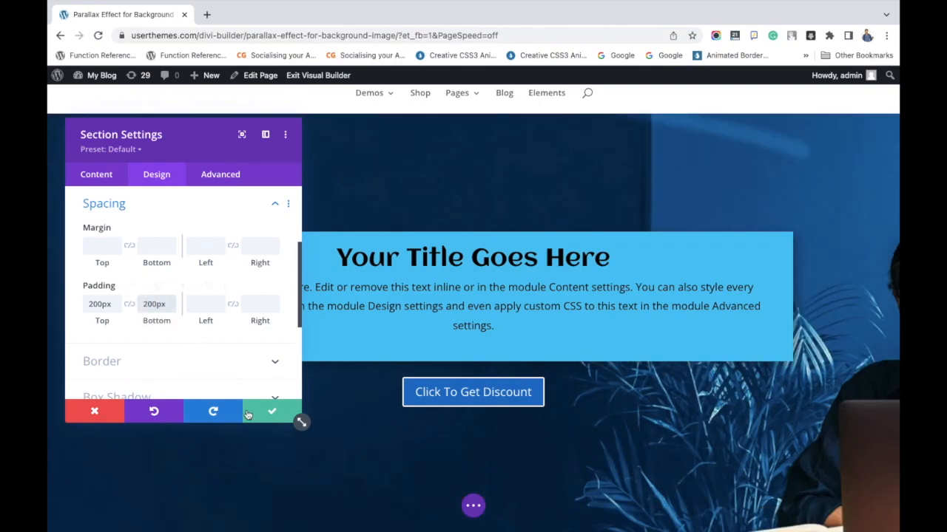
{"action": "left_click", "coordinate": [272, 411]}
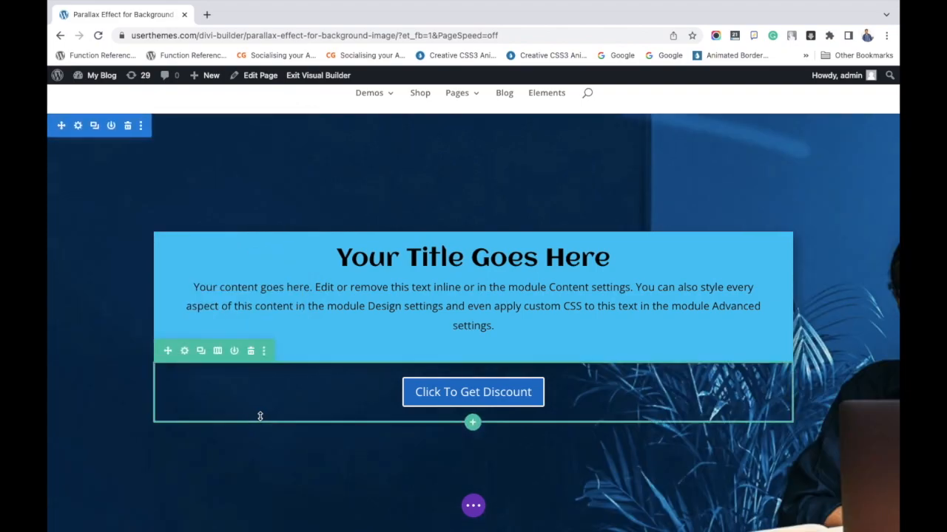
{"action": "scroll", "scroll_direction": "down", "scroll_amount": 3}
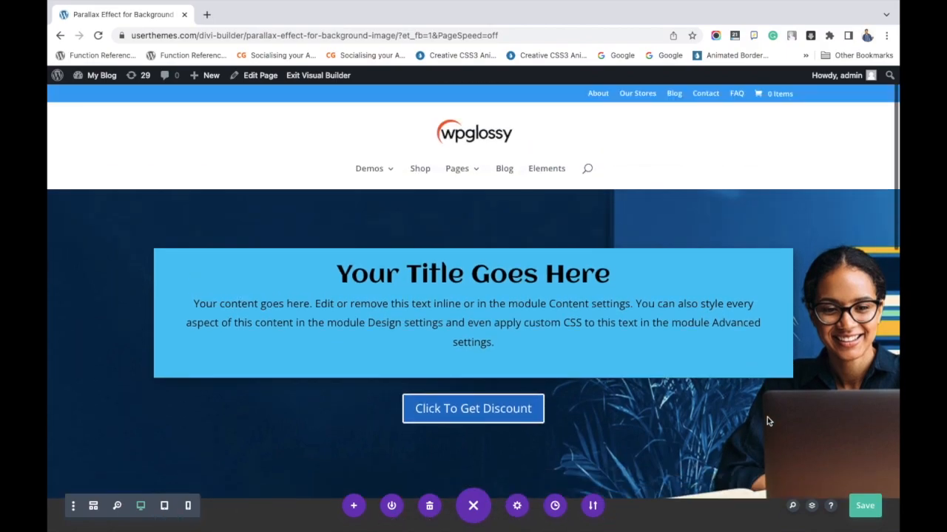
Exit the Visual Builder and scroll the live page to view the parallax section.
{"action": "left_click", "coordinate": [318, 74]}
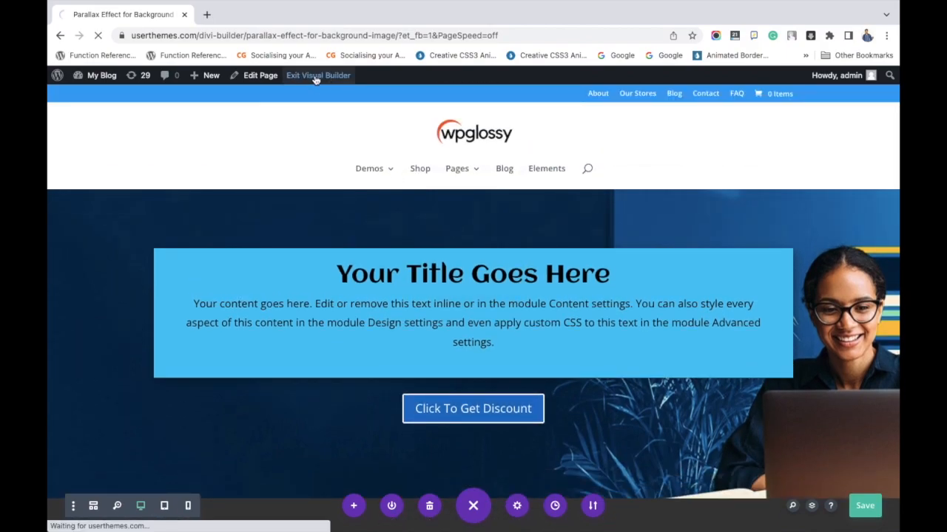
{"action": "left_click", "coordinate": [318, 74]}
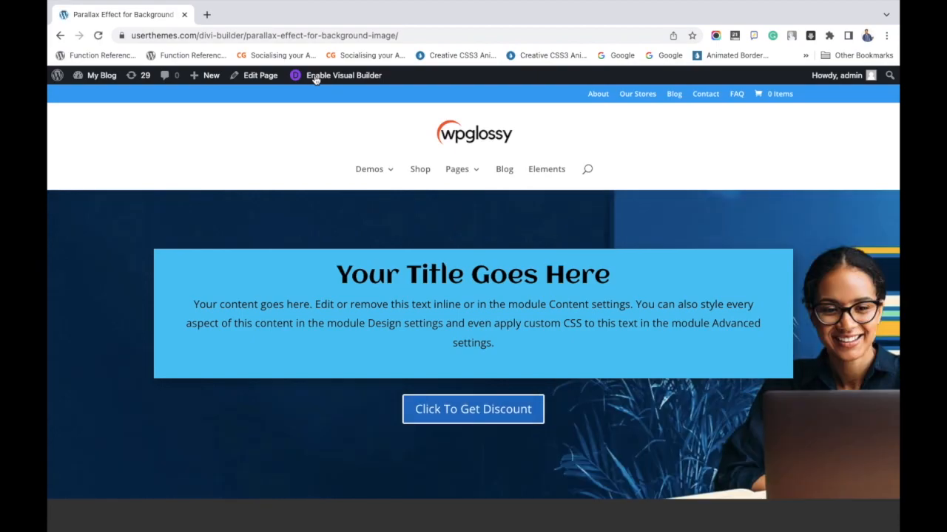
{"action": "scroll", "scroll_direction": "down", "scroll_amount": 3}
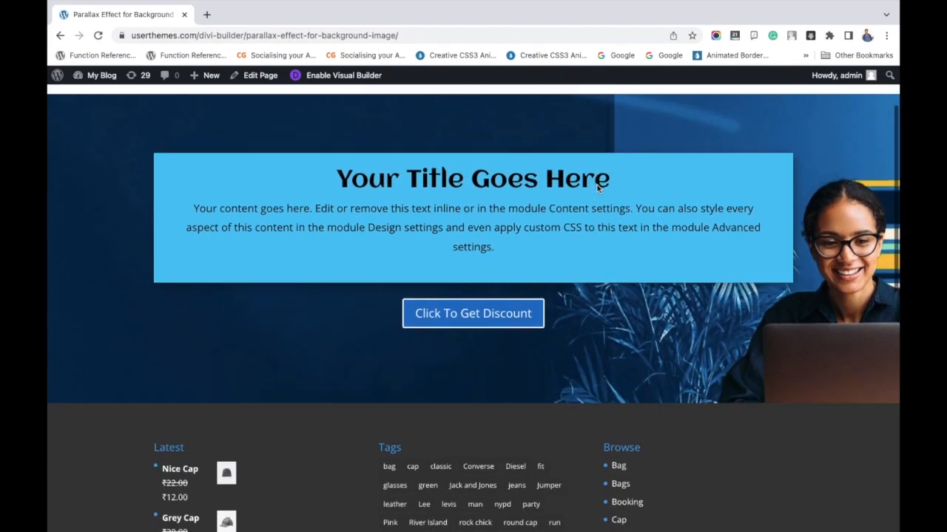